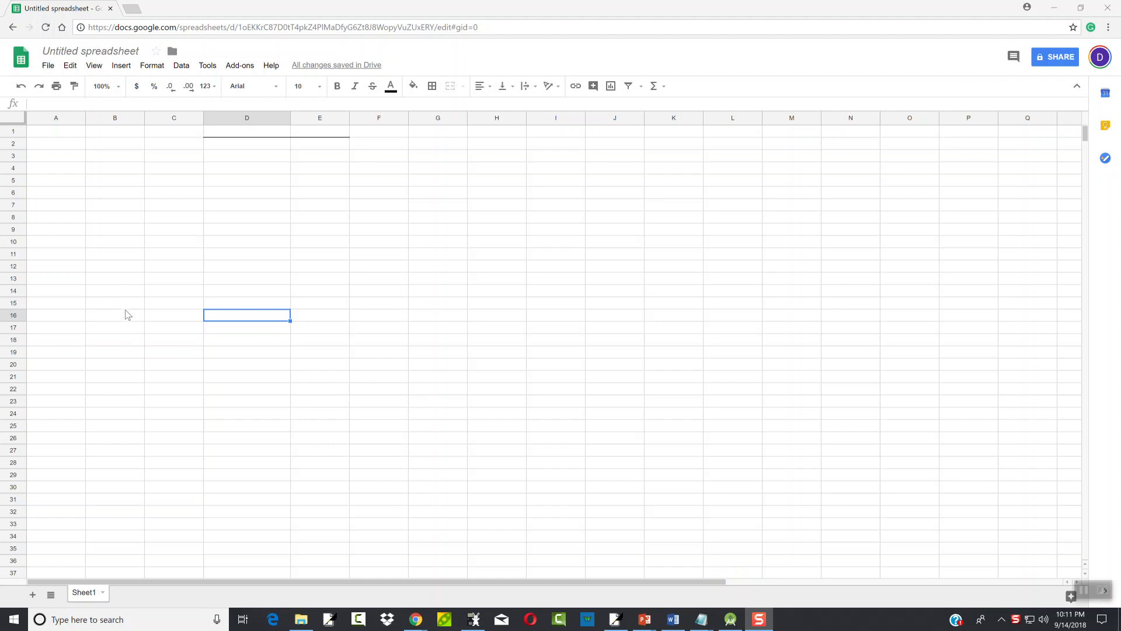
# Enter the seven values 33, 5, 17, 41, 52, 33, 47 down column A from A1
pyautogui.click(55, 131)
pyautogui.write('33')
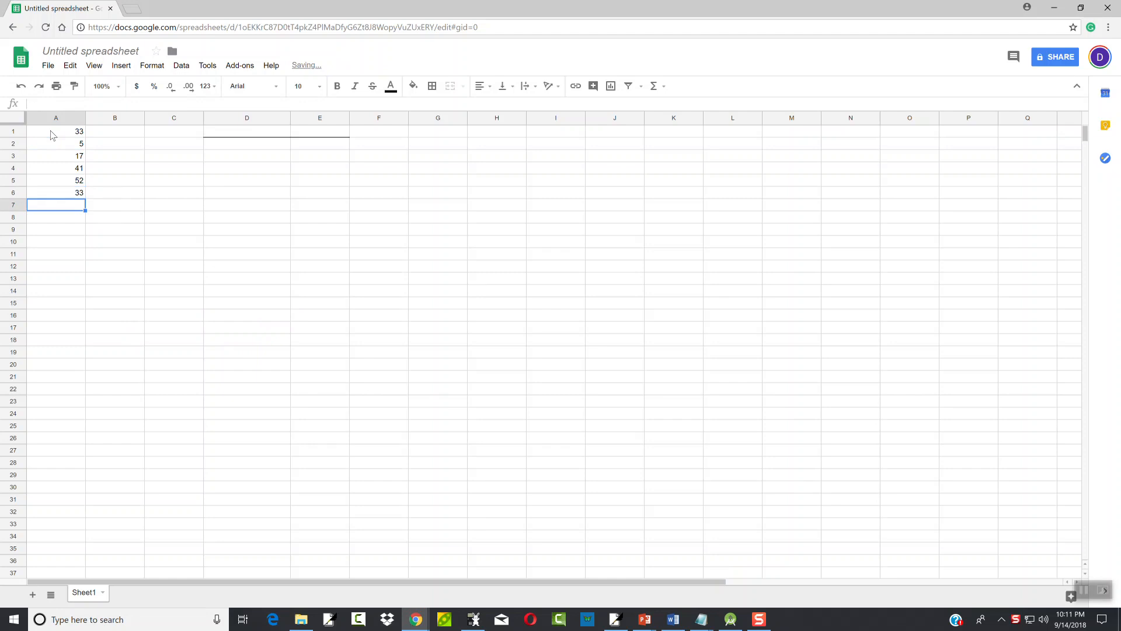
pyautogui.write('47')
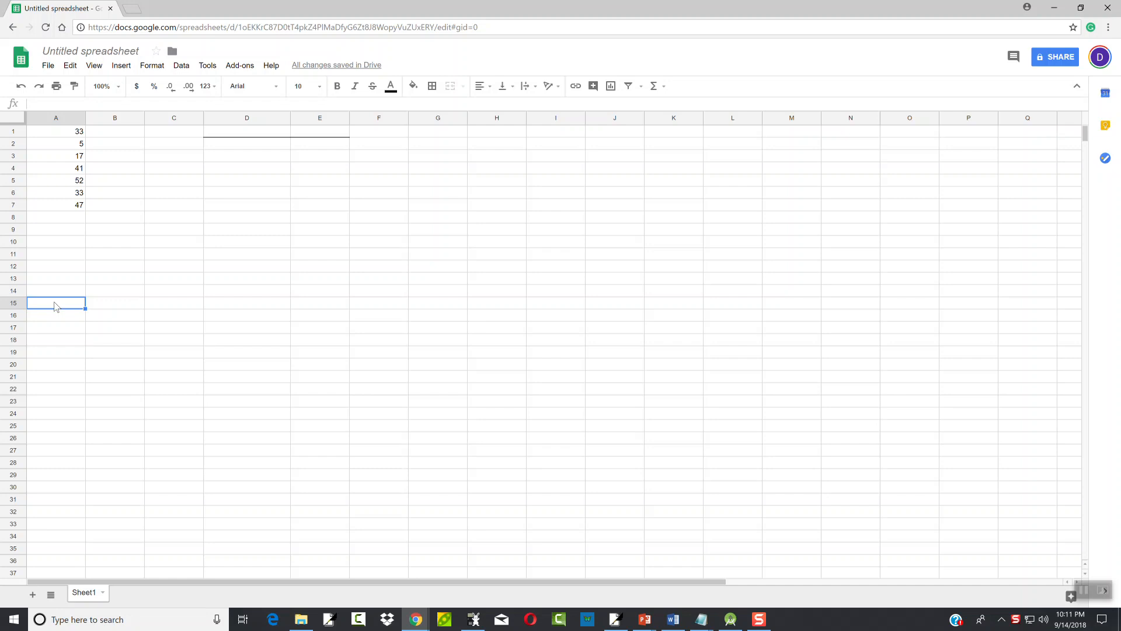
# Label A15 'Average (Mean)' and compute =AVERAGE(A1:A7) in B15, giving 32.57142857
pyautogui.write('Average (')
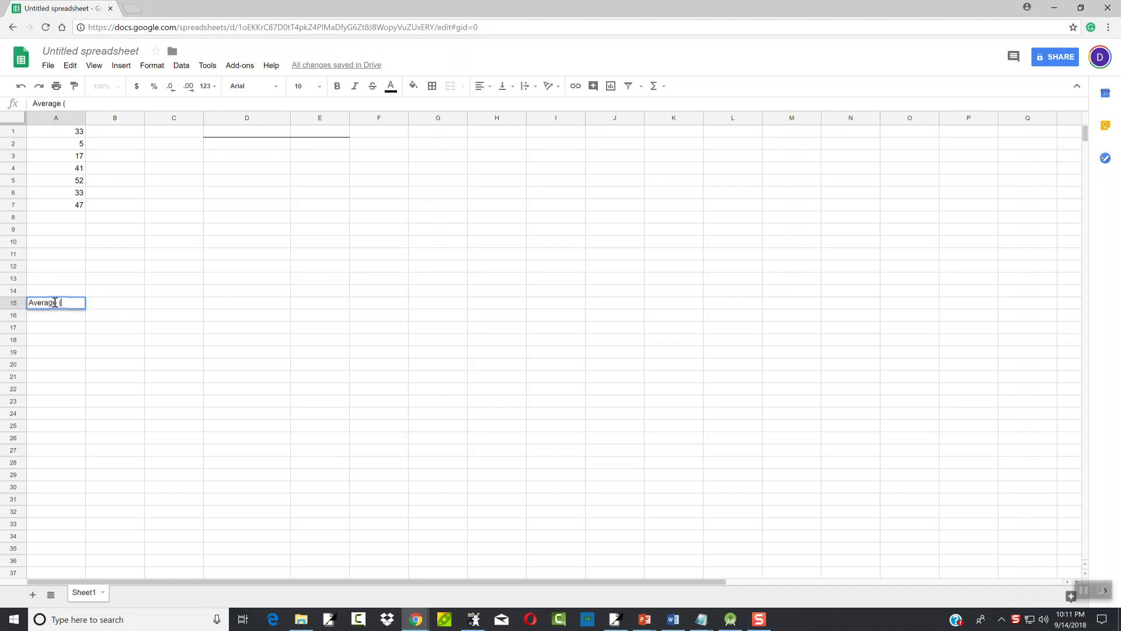
pyautogui.write('Mean)')
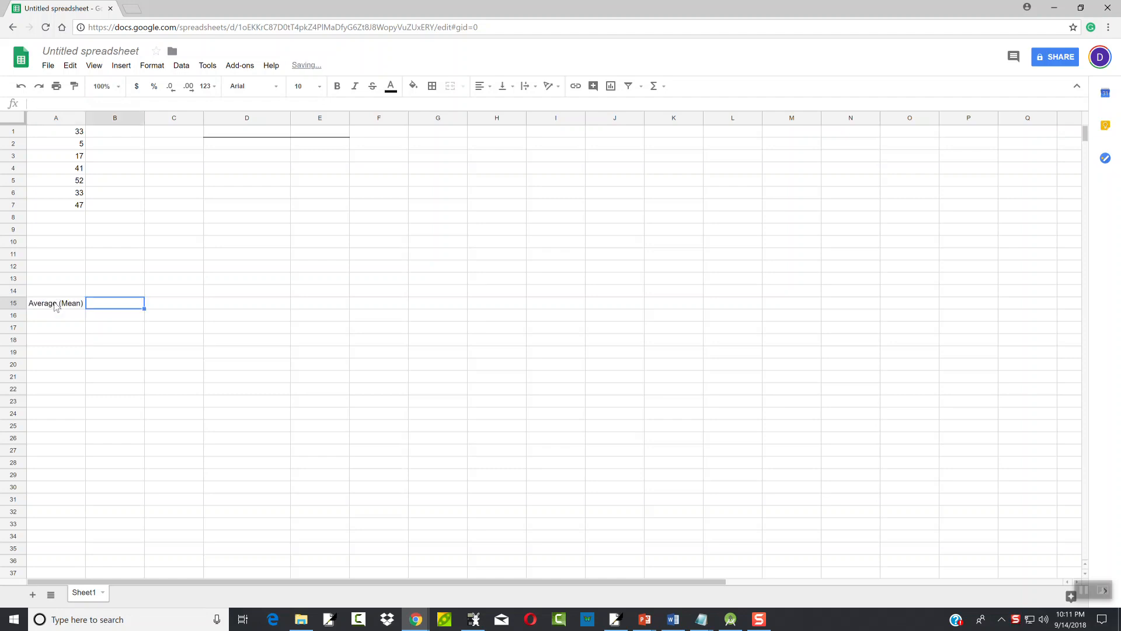
pyautogui.write('=')
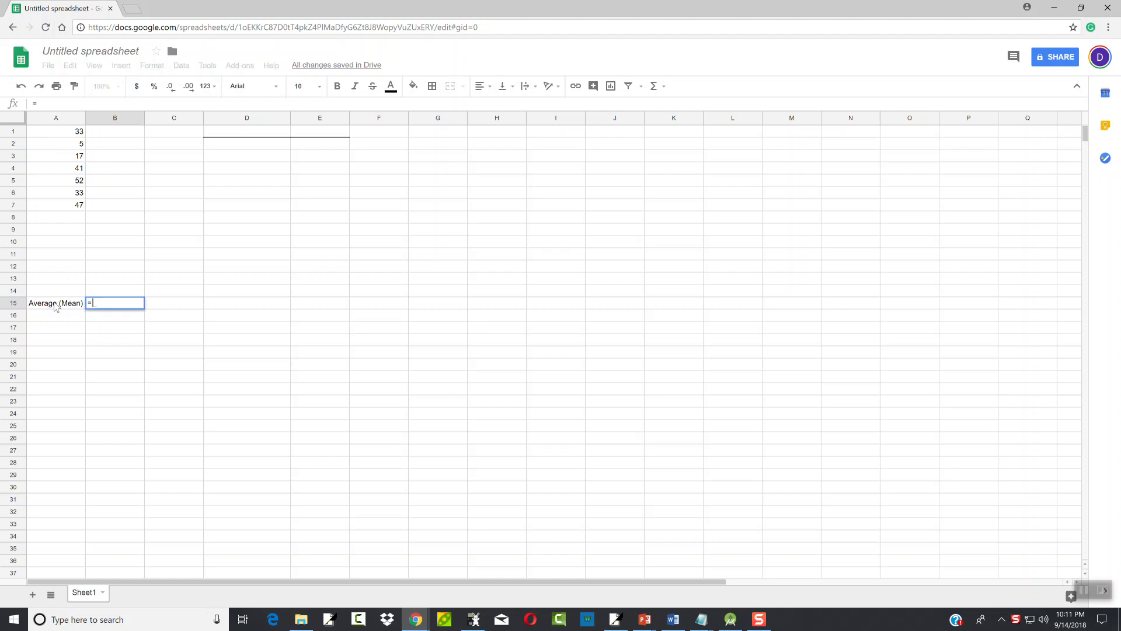
pyautogui.write('aver')
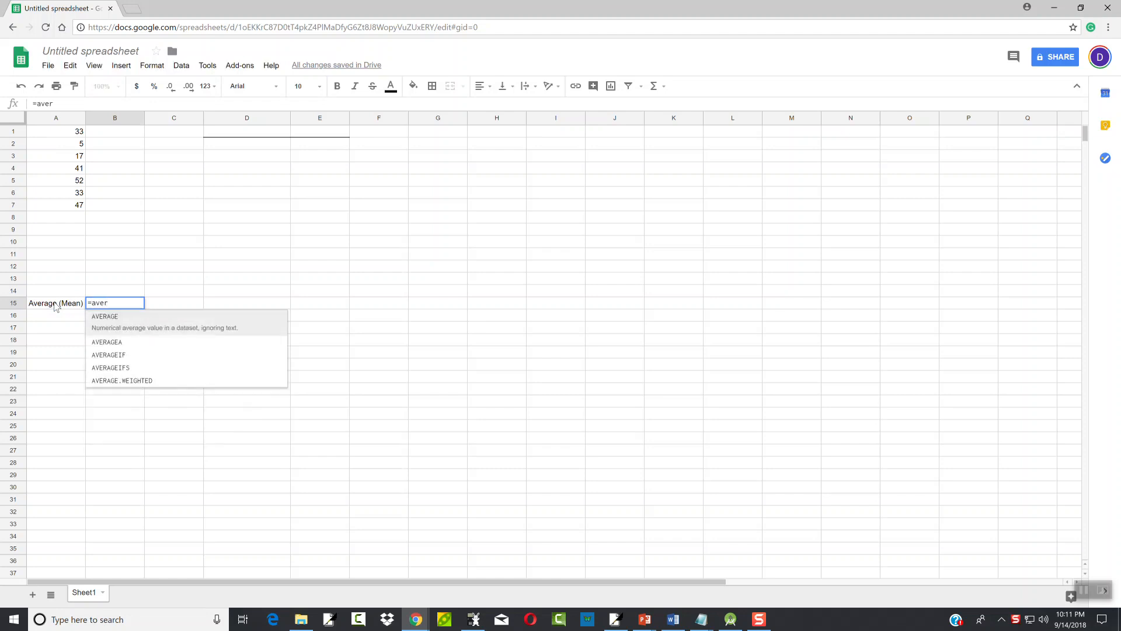
pyautogui.moveTo(52, 352)
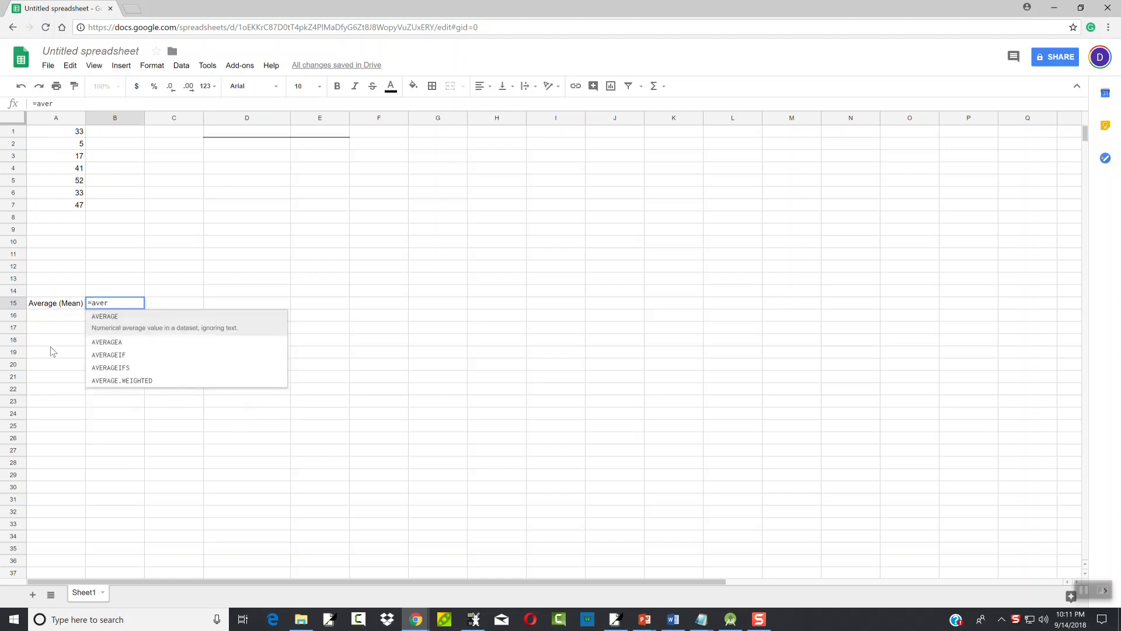
pyautogui.moveTo(105, 328)
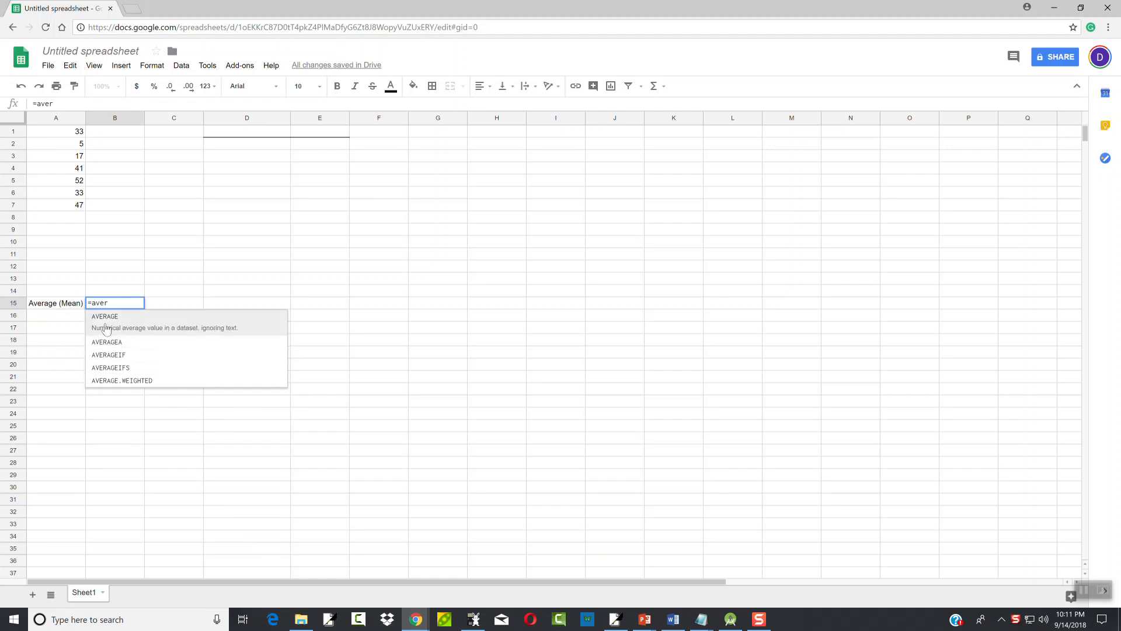
pyautogui.click(104, 316)
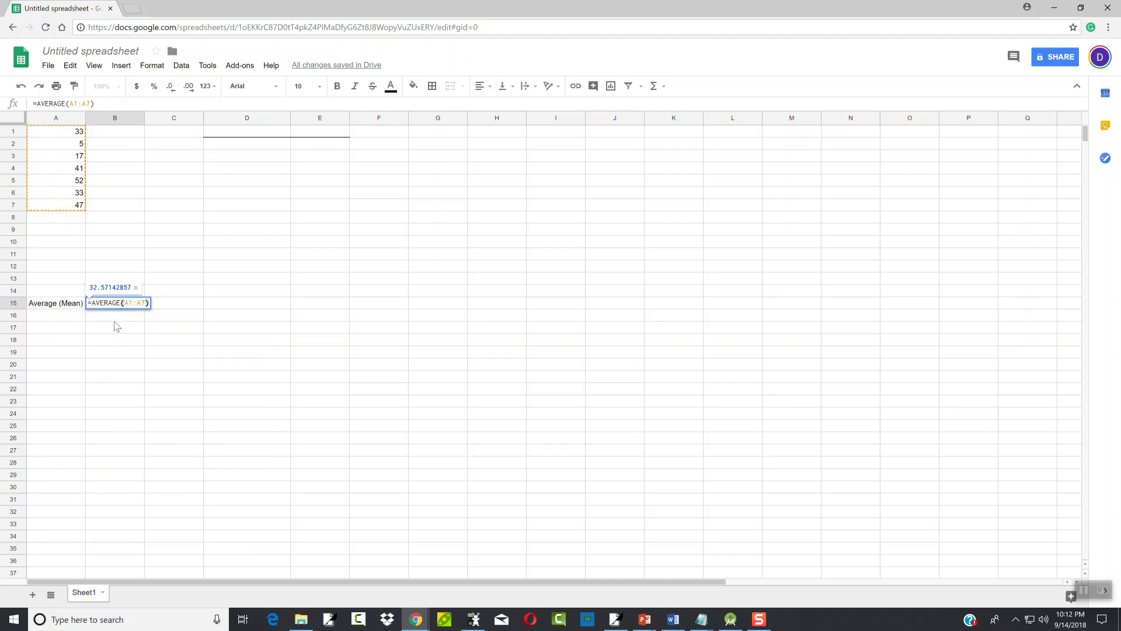
pyautogui.press('enter')
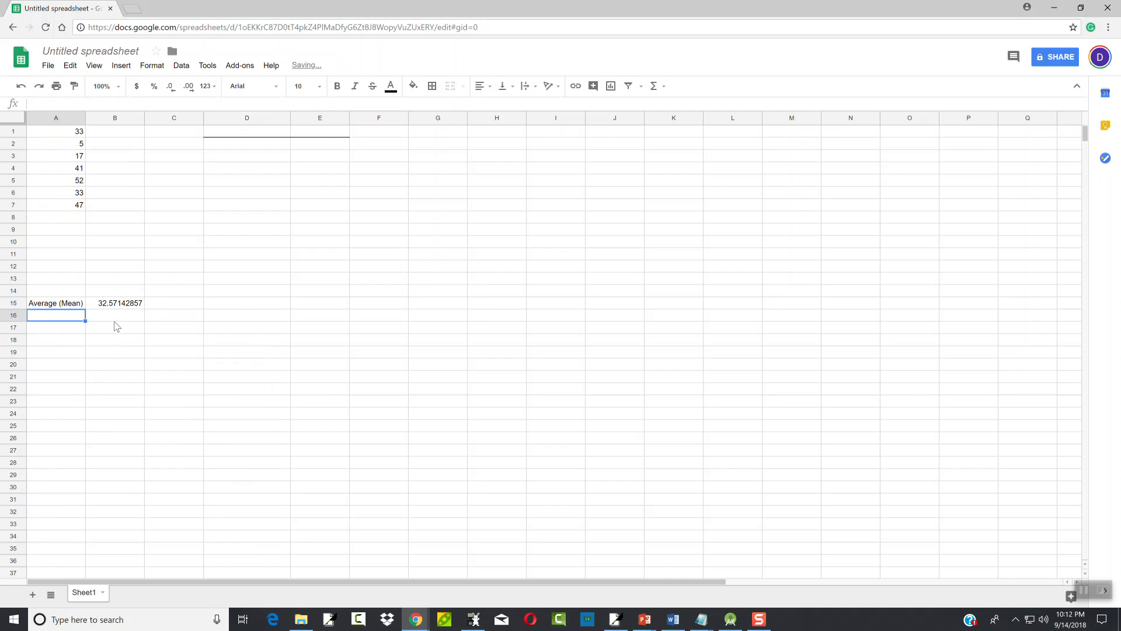
# Label A16 'Median' and compute =MEDIAN(A1:A7) in B16, giving 33
pyautogui.write('=')
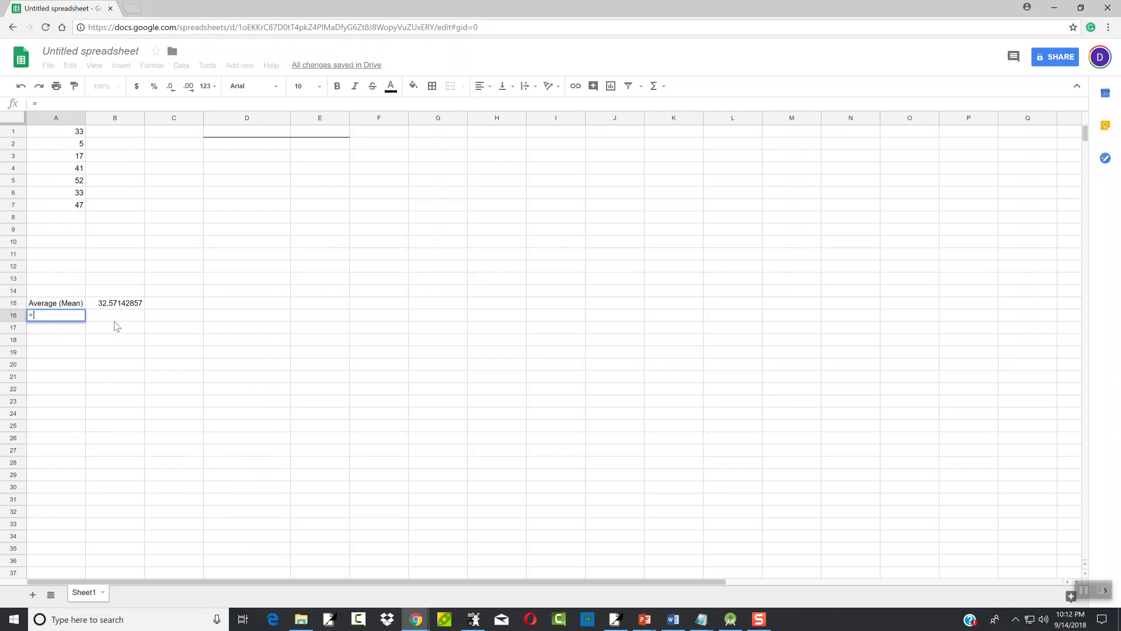
pyautogui.write('Med')
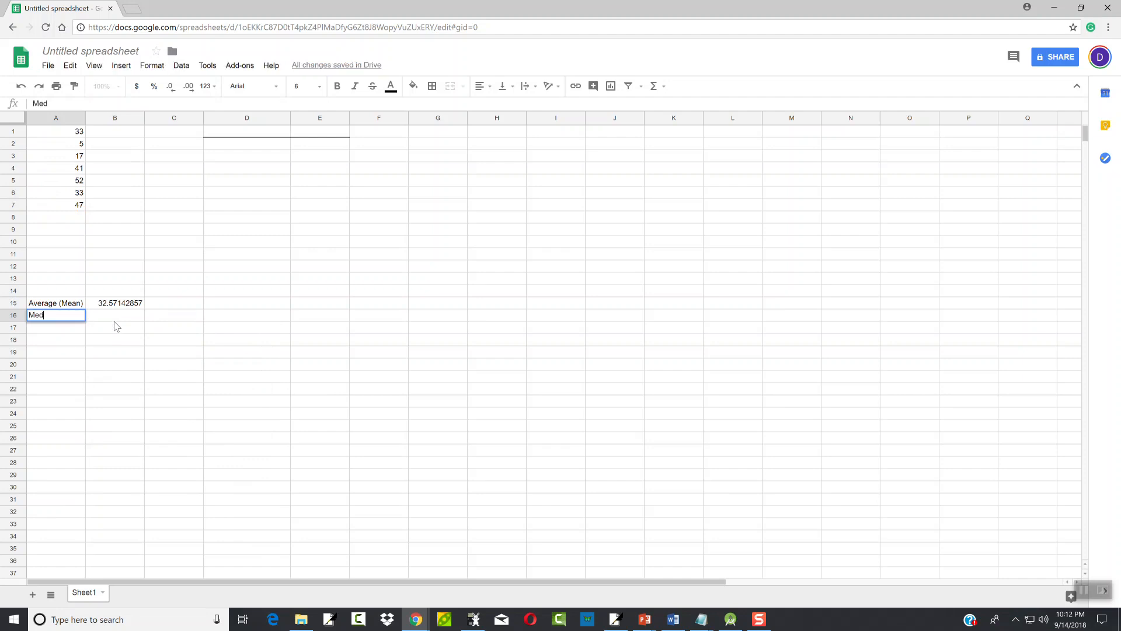
pyautogui.press('Tab')
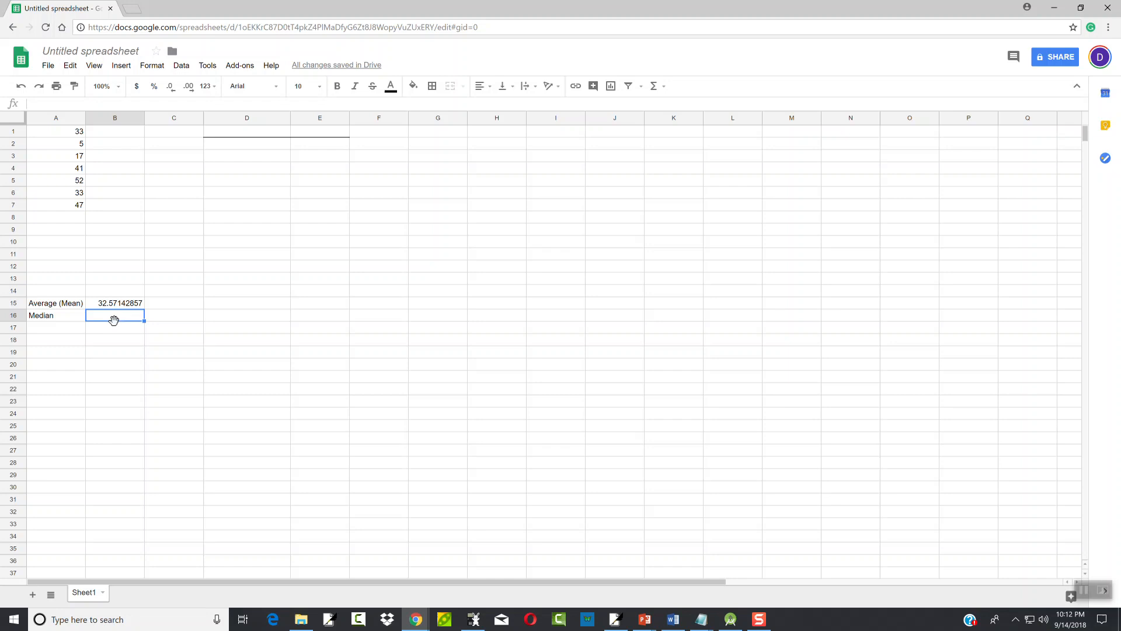
pyautogui.write('=')
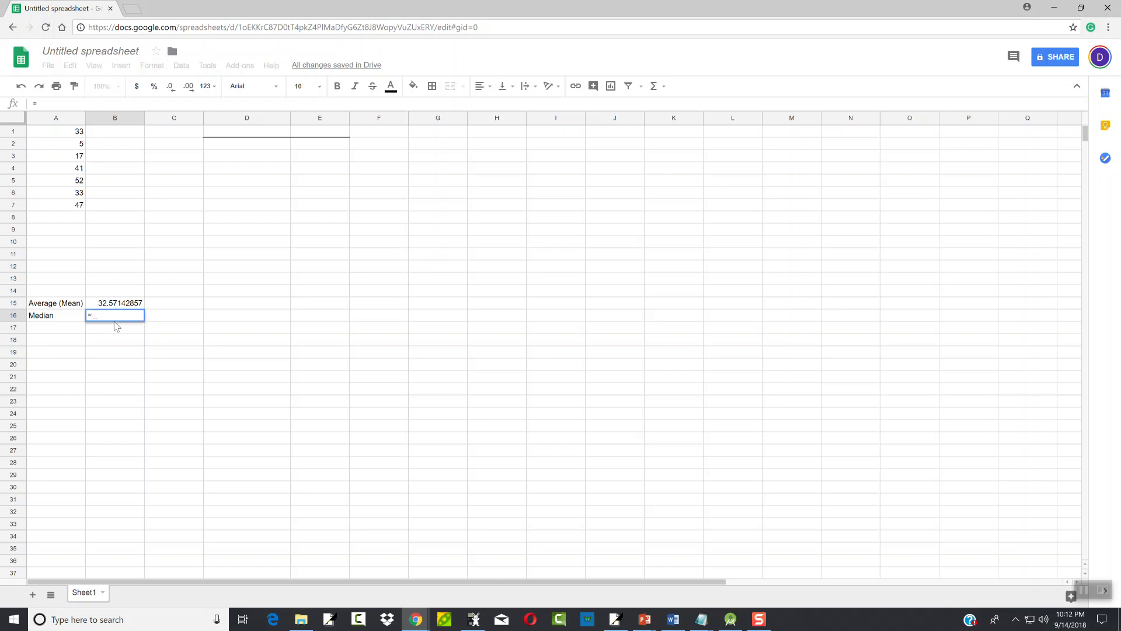
pyautogui.write('med')
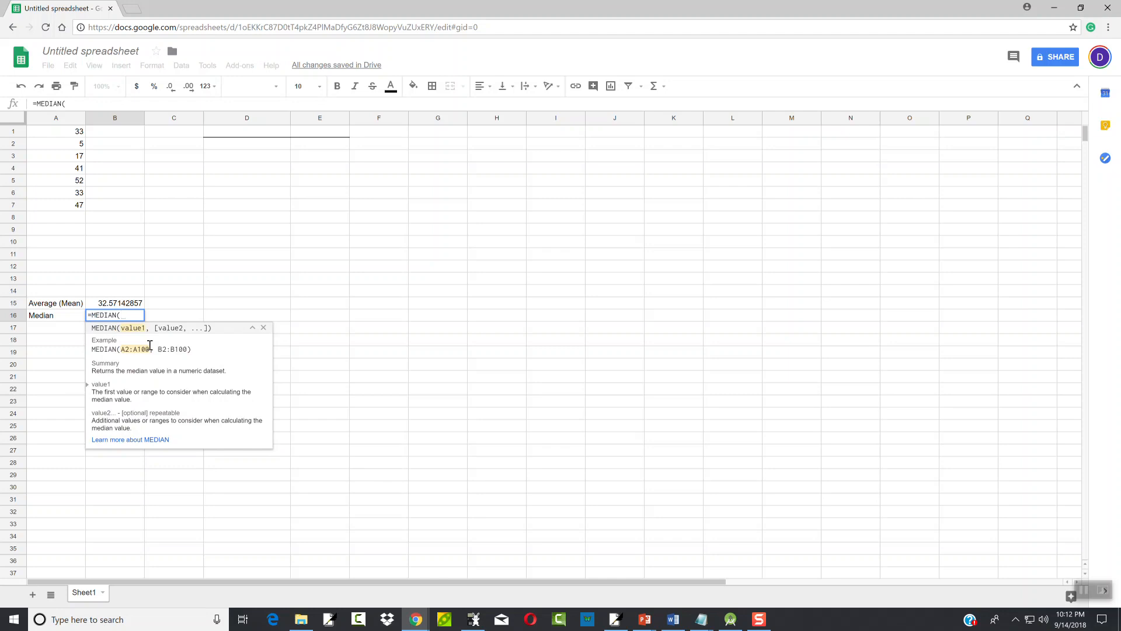
pyautogui.write('A1:A')
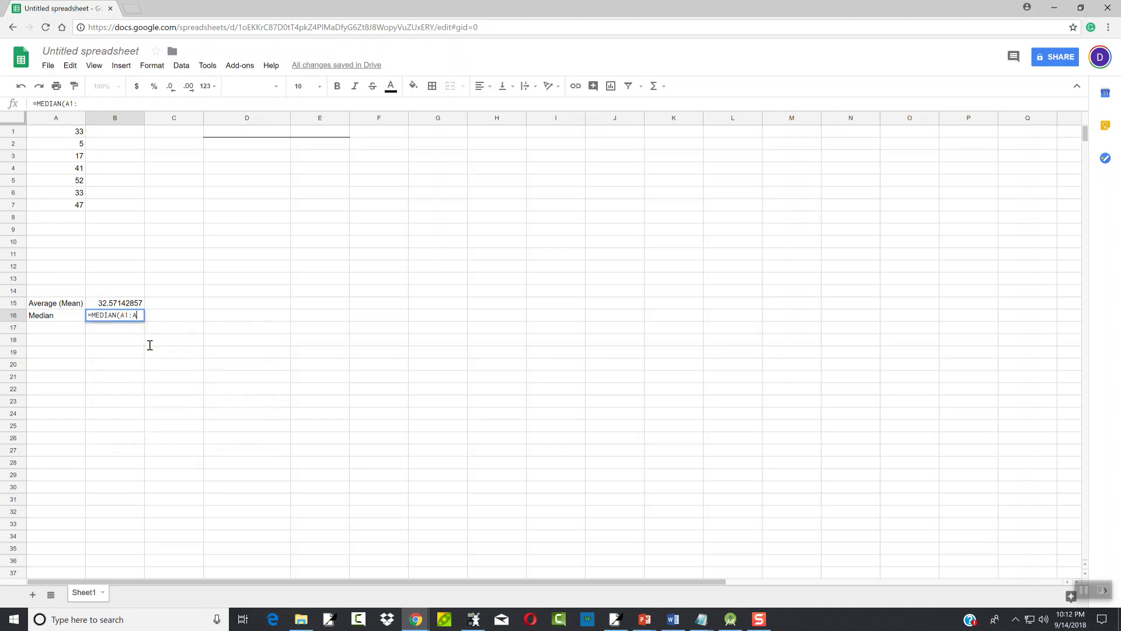
pyautogui.write('7)')
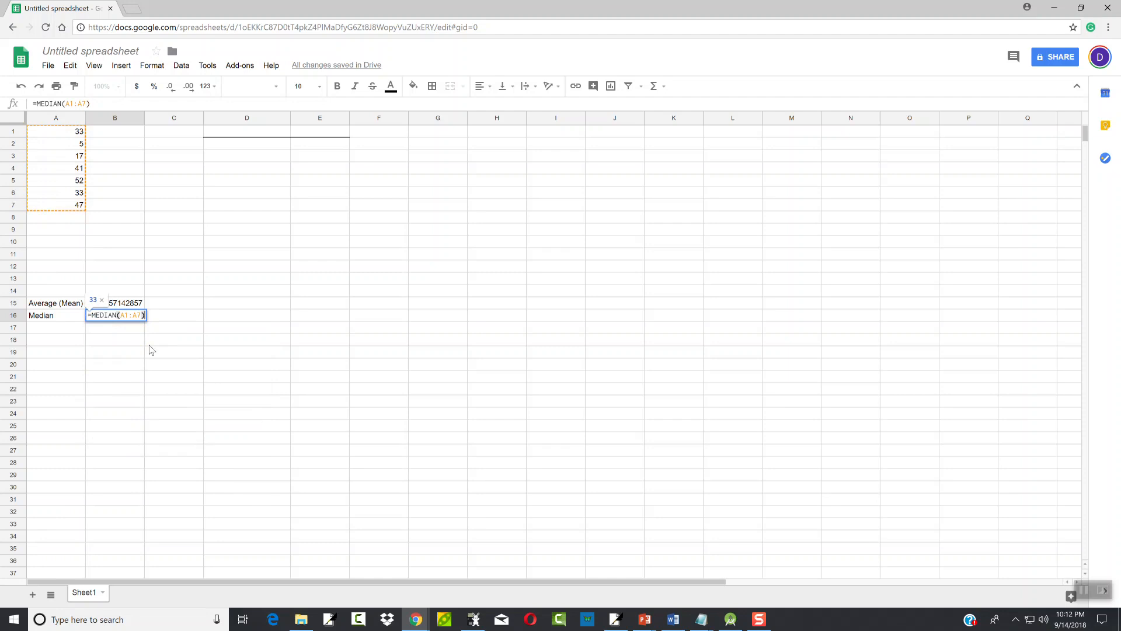
pyautogui.press('enter')
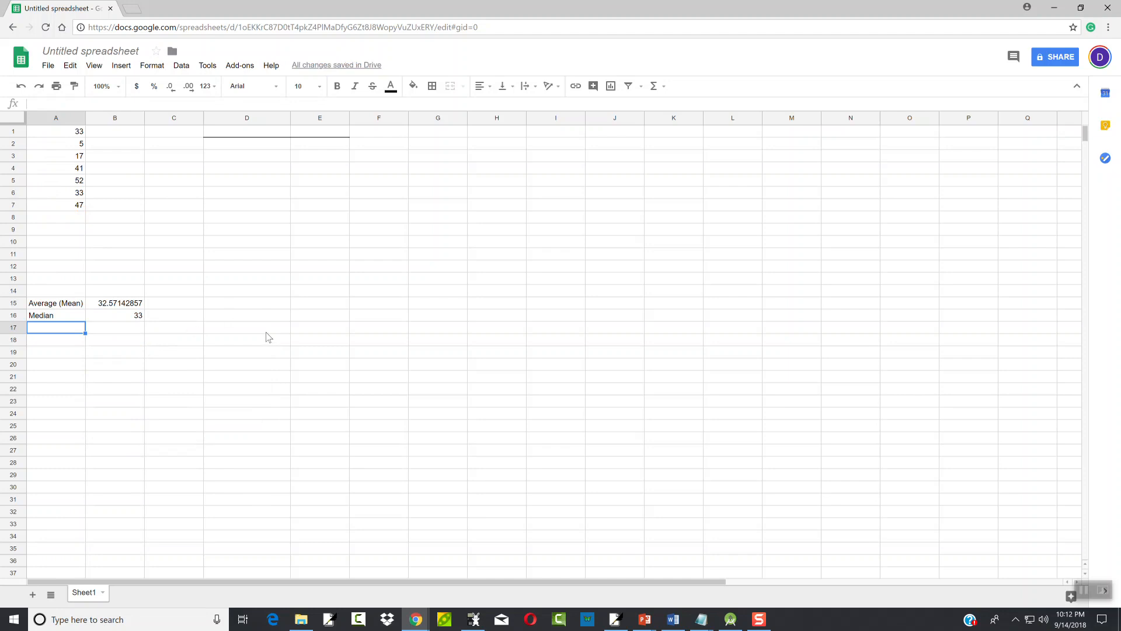
# Start the XLMiner Analysis ToolPak add-on and expand its Descriptive Statistics section
pyautogui.click(239, 66)
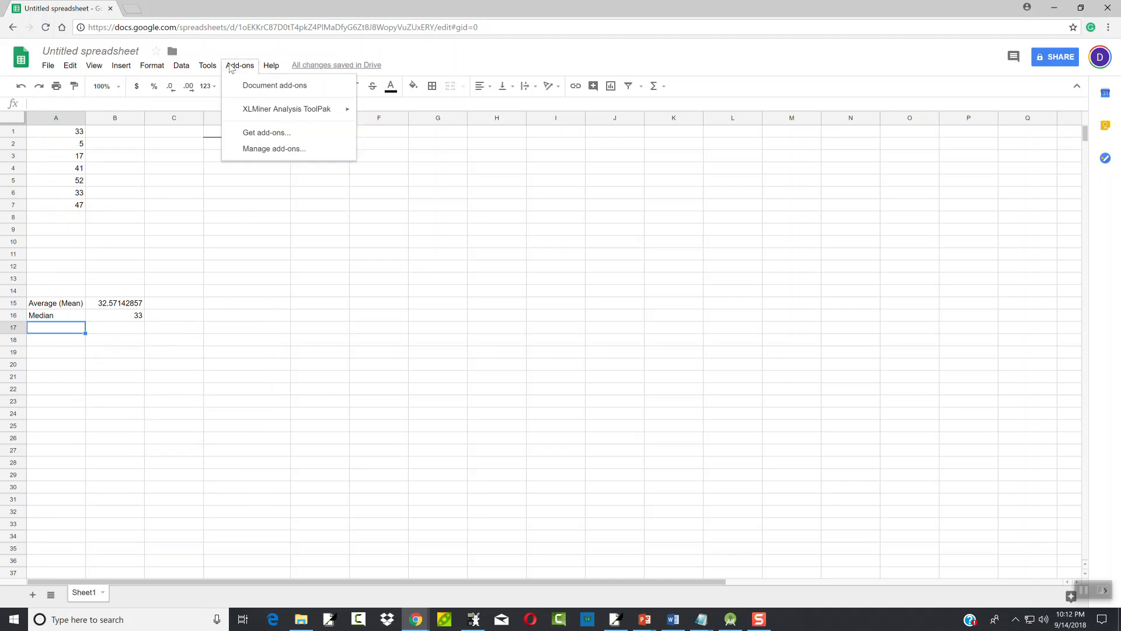
pyautogui.moveTo(286, 109)
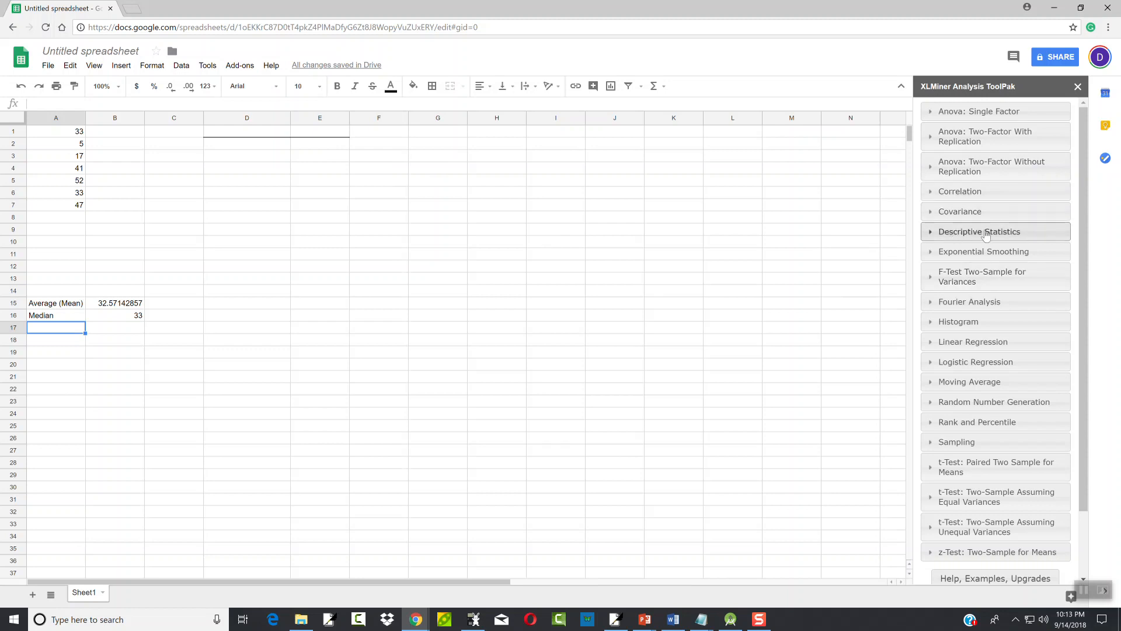
pyautogui.click(980, 232)
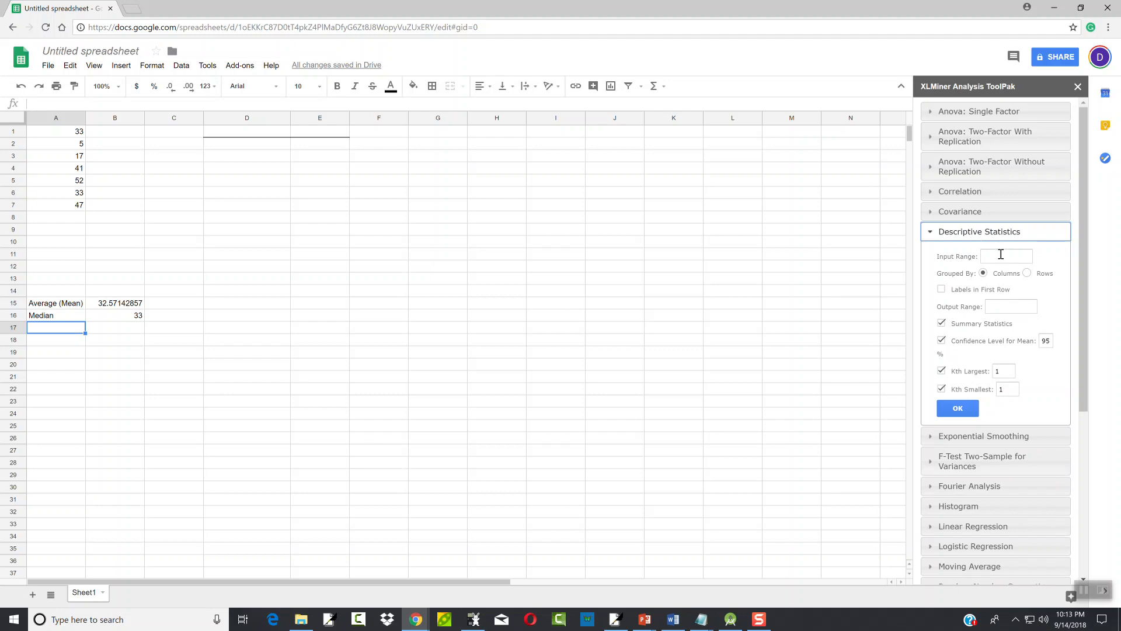
# Run Descriptive Statistics on input range A1:A7 with output at F1
pyautogui.write('A17')
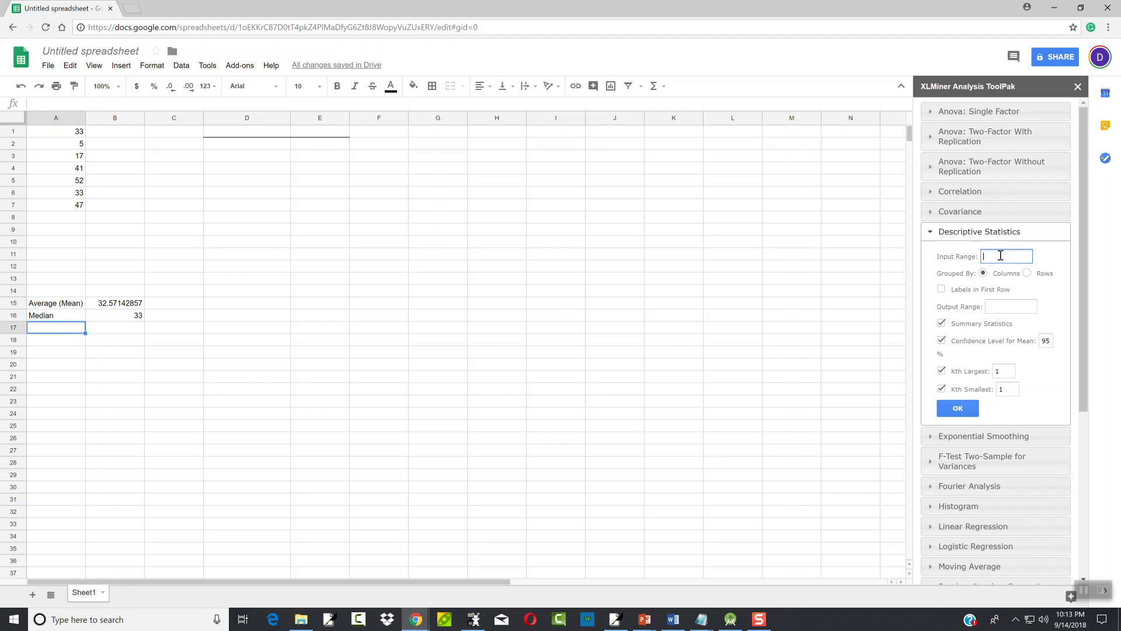
pyautogui.write('A17F1')
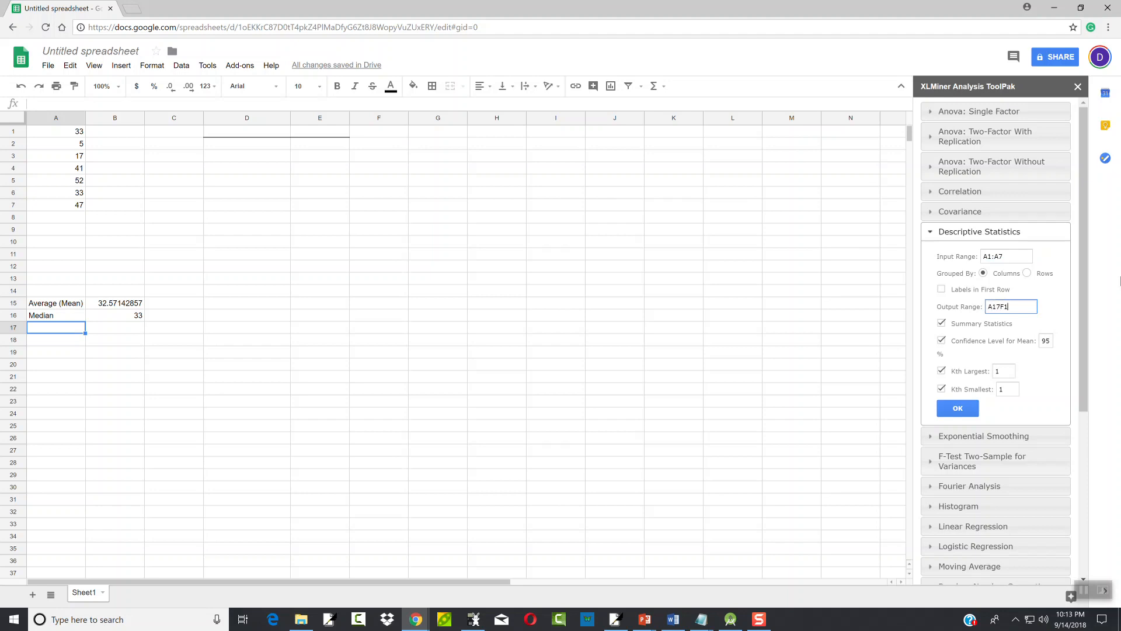
pyautogui.click(1011, 306)
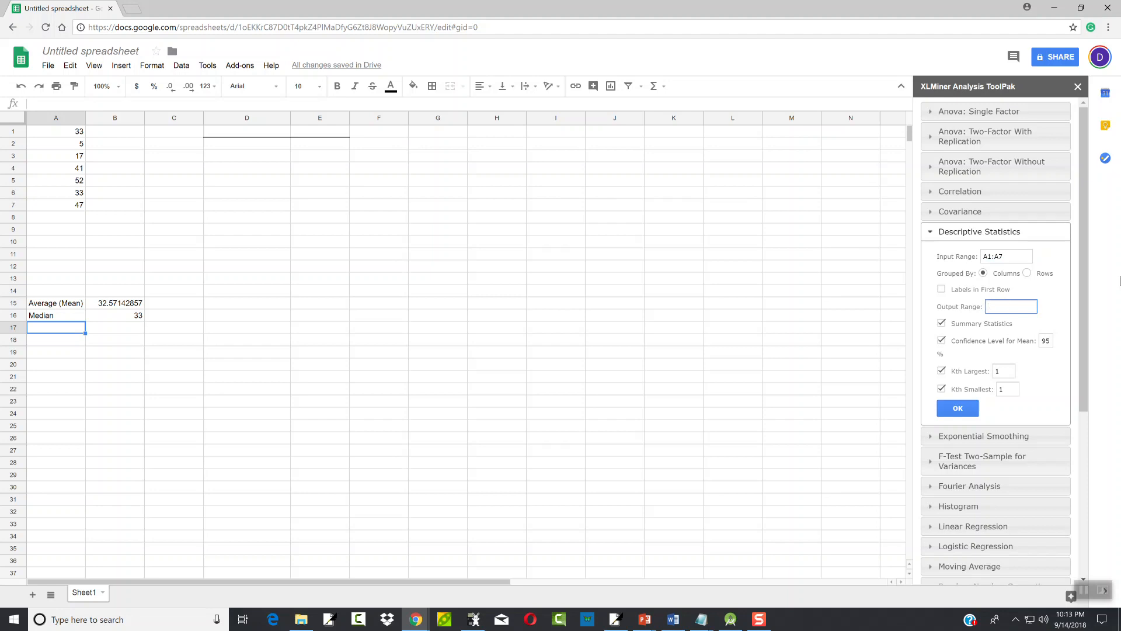
pyautogui.write('F1')
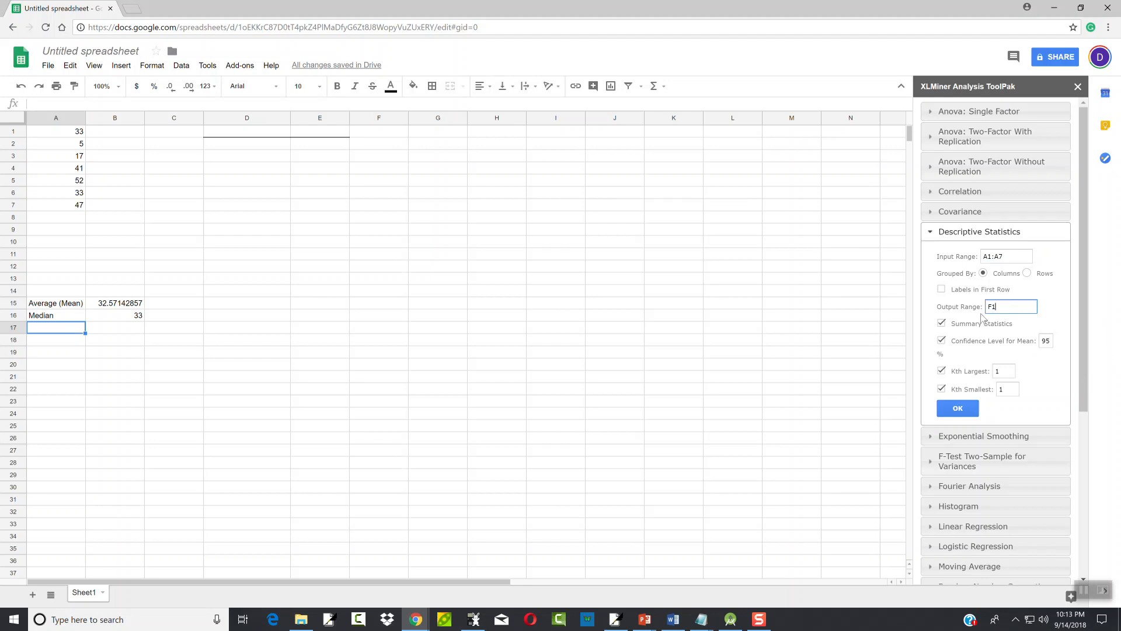
pyautogui.moveTo(992, 331)
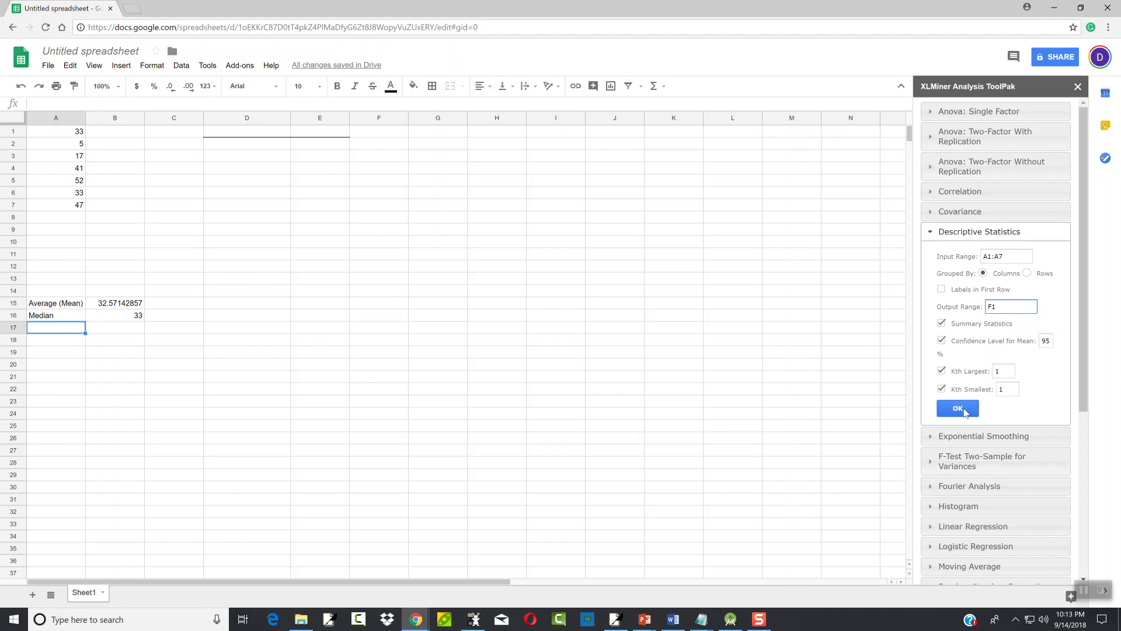
pyautogui.click(958, 408)
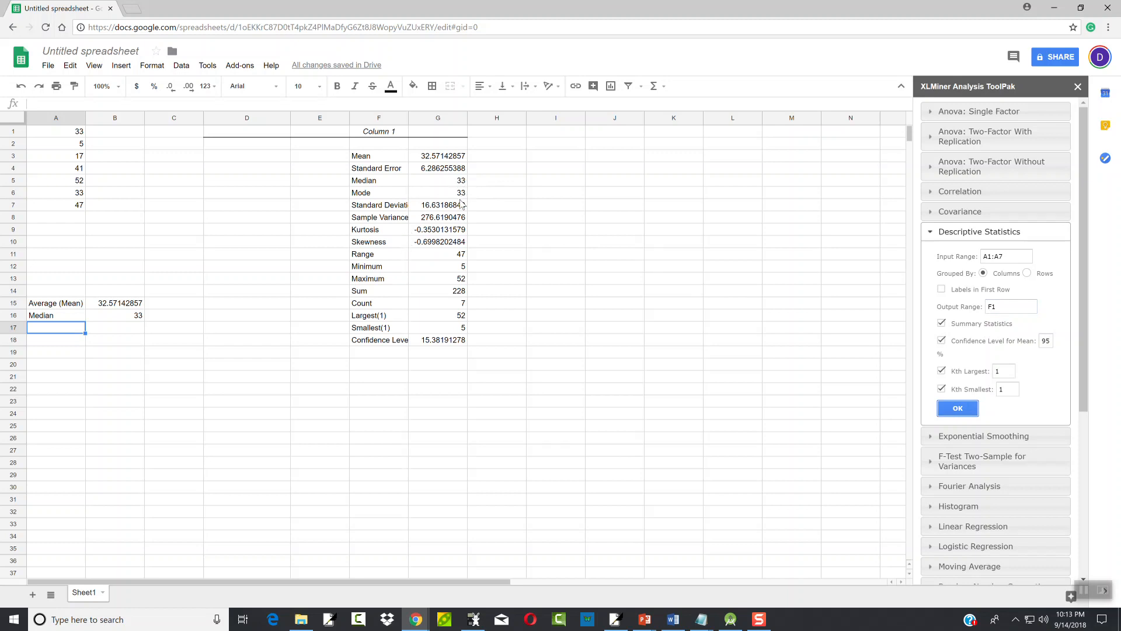
pyautogui.moveTo(68, 141)
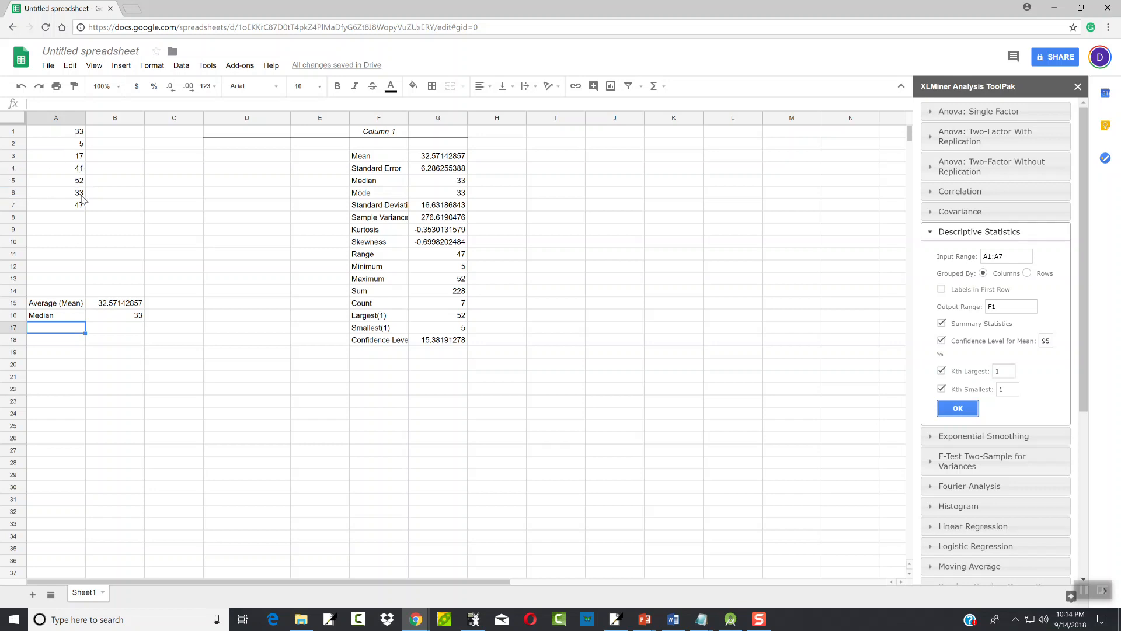
pyautogui.moveTo(84, 167)
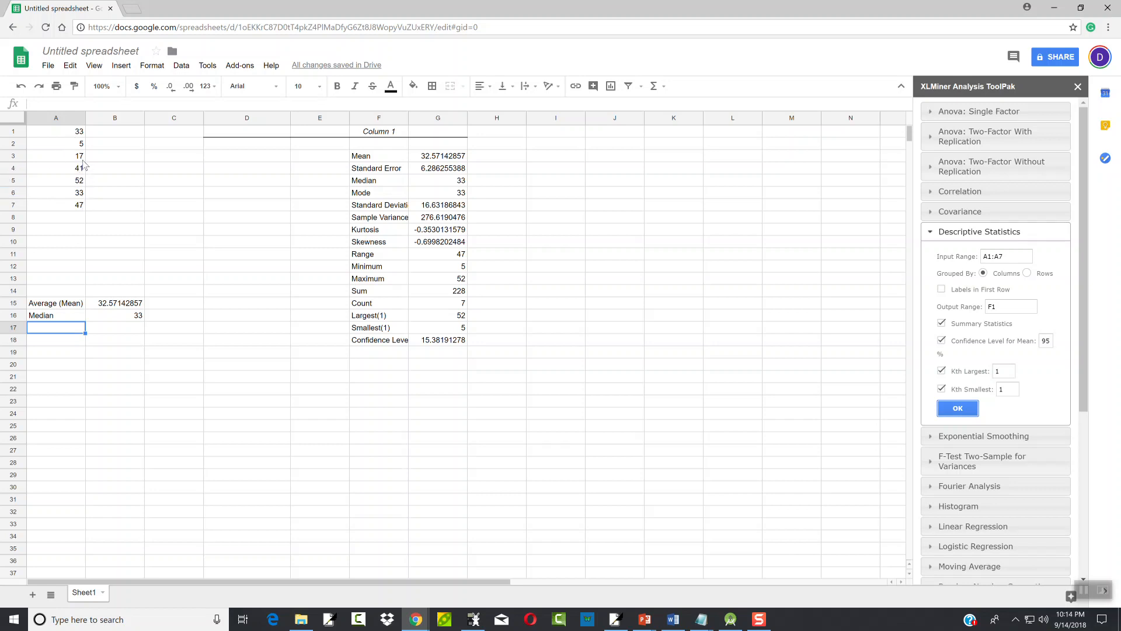
pyautogui.moveTo(188, 177)
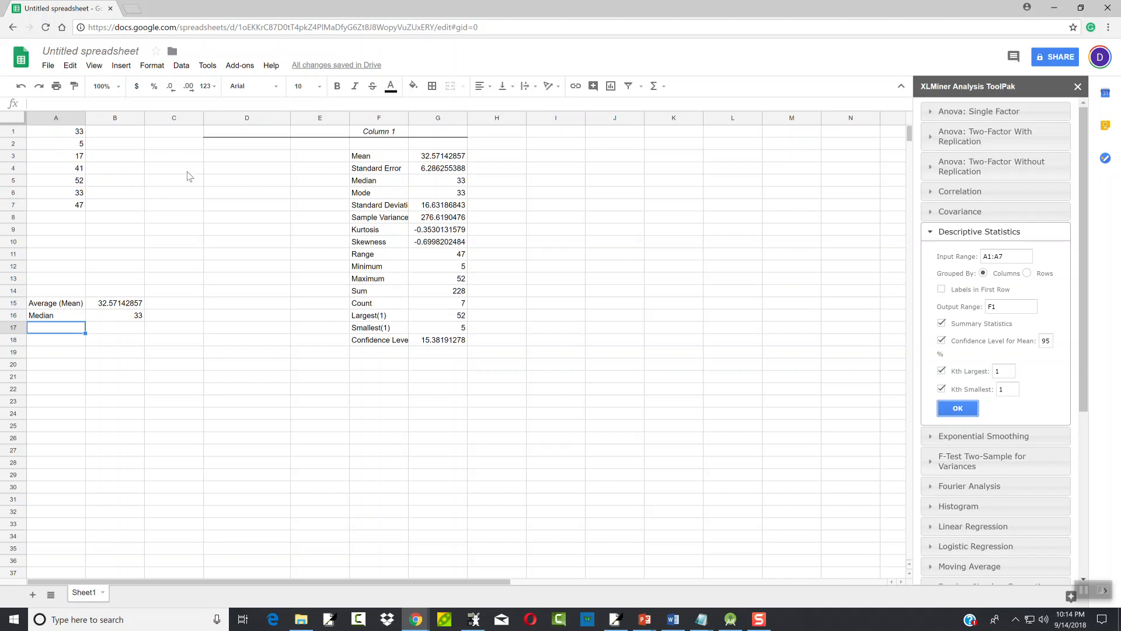
pyautogui.moveTo(450, 200)
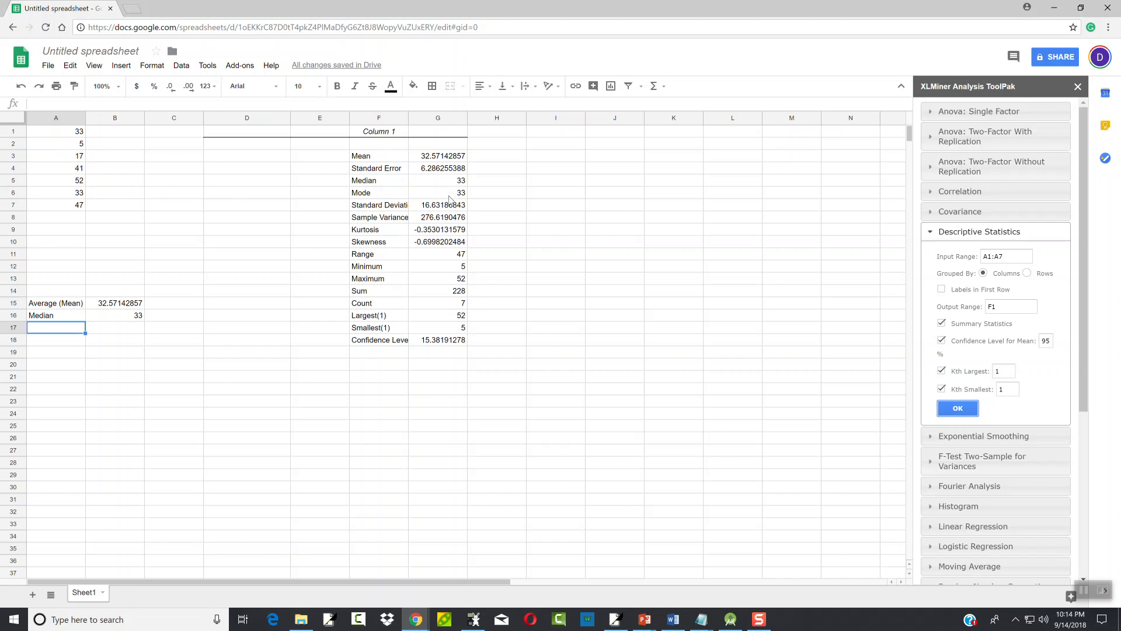
pyautogui.moveTo(407, 173)
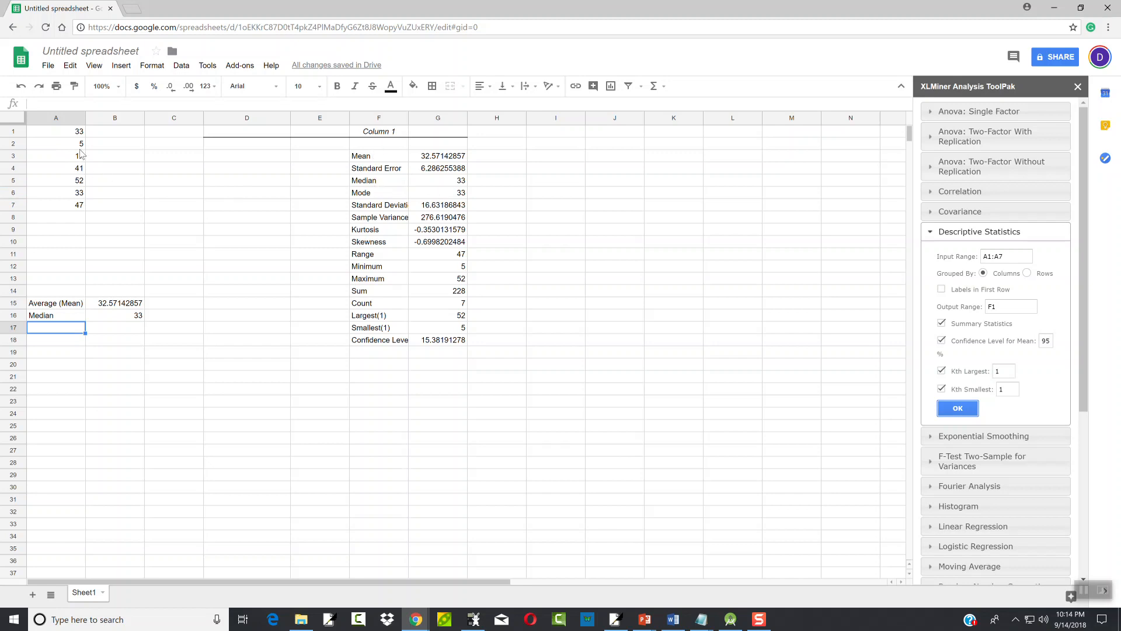
# Auto-fit the statistics label column so 'Standard Deviation' and 'Confidence Level(95%)' show fully
pyautogui.write('17')
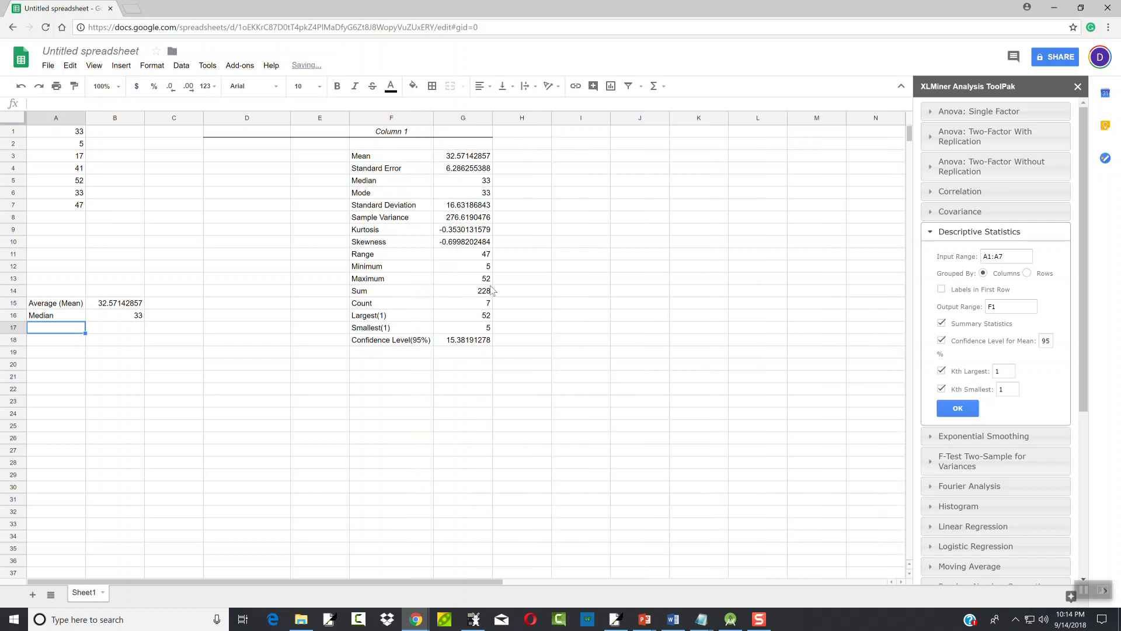
pyautogui.moveTo(402, 277)
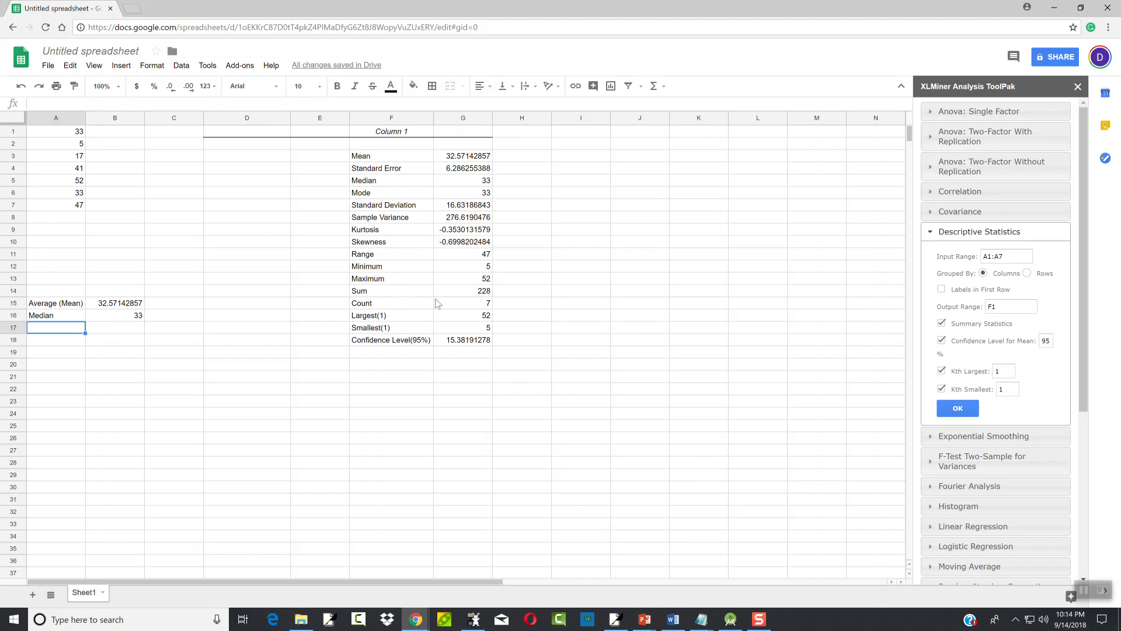
pyautogui.moveTo(419, 244)
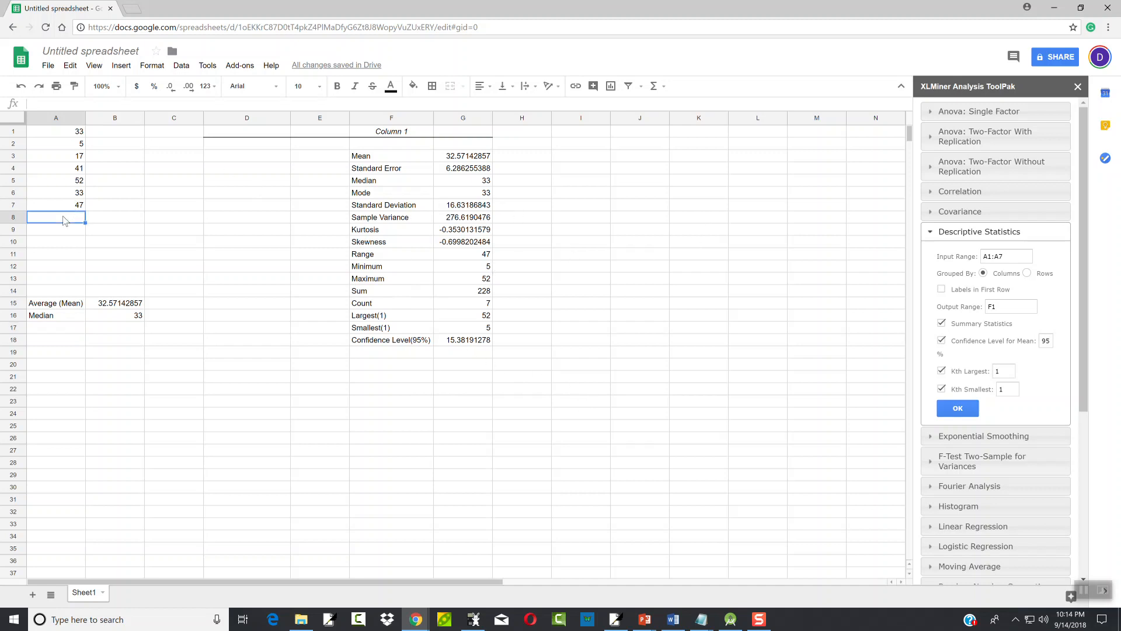
# Add 14 and 12 in A8:A9, then set Descriptive Statistics input to A1:A9 and output to I1
pyautogui.write('14')
pyautogui.click(56, 229)
pyautogui.write('12')
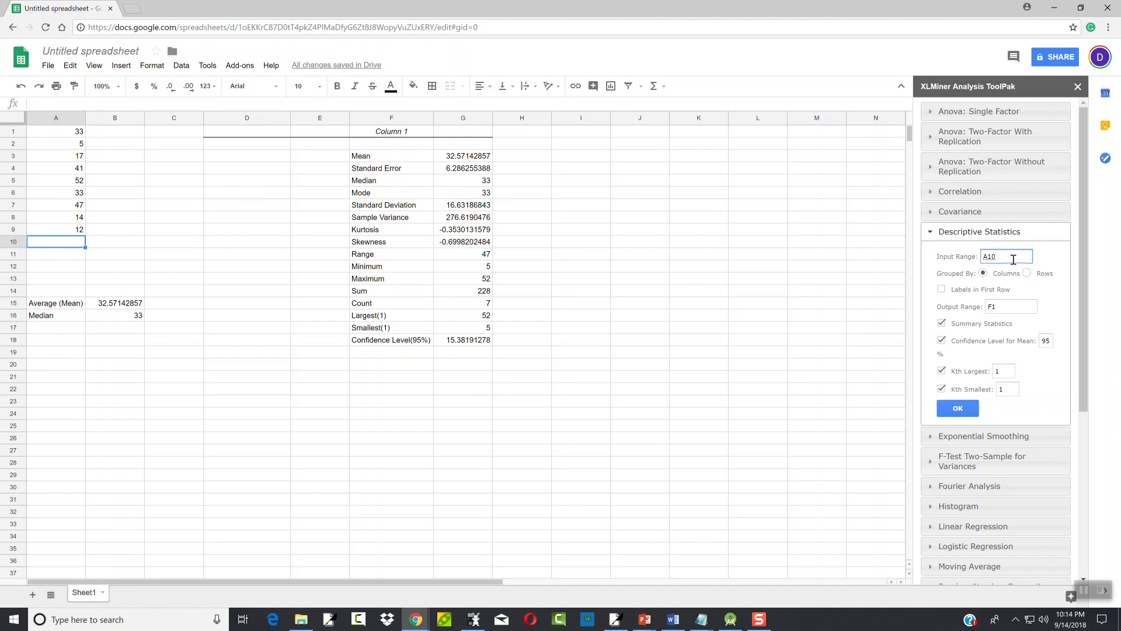
pyautogui.click(1006, 256)
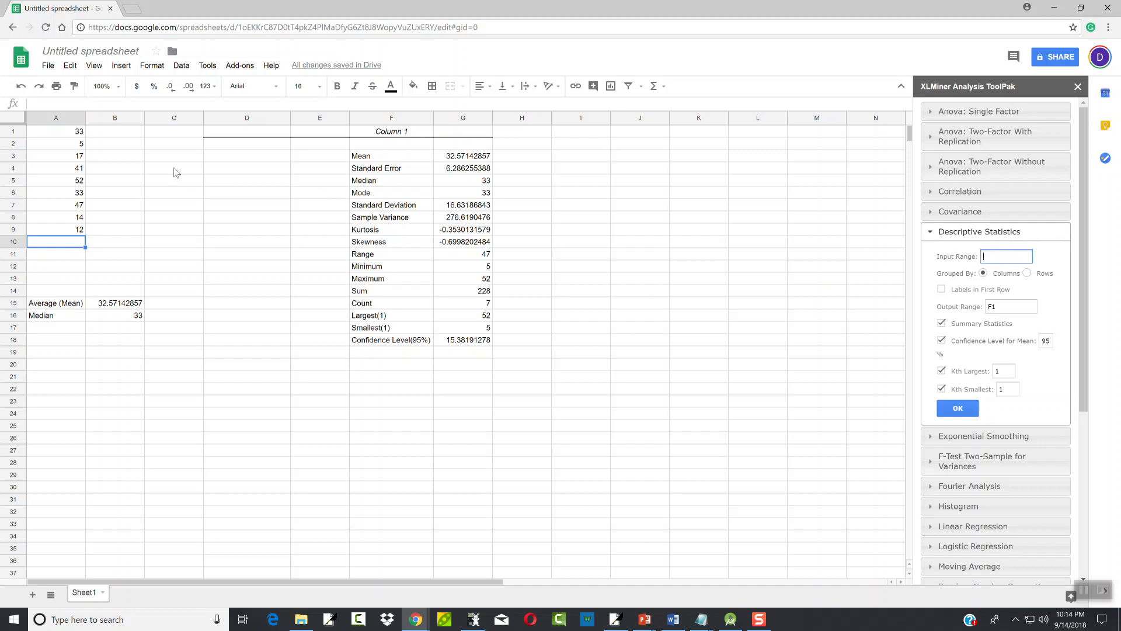
pyautogui.click(56, 131)
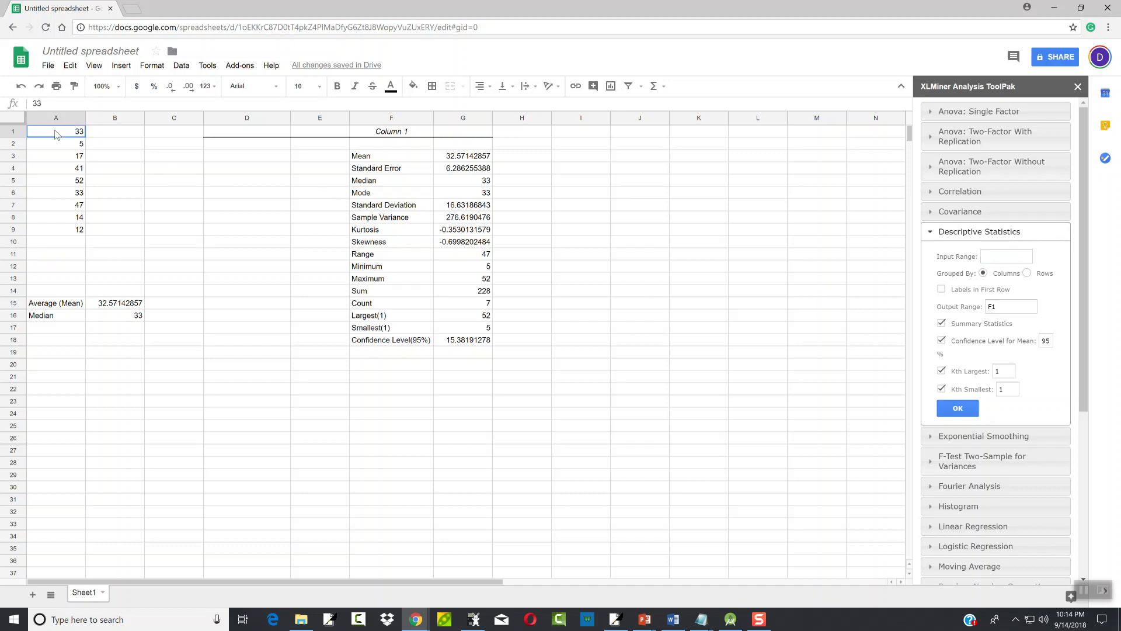
pyautogui.moveTo(56, 131); pyautogui.dragTo(68, 229)
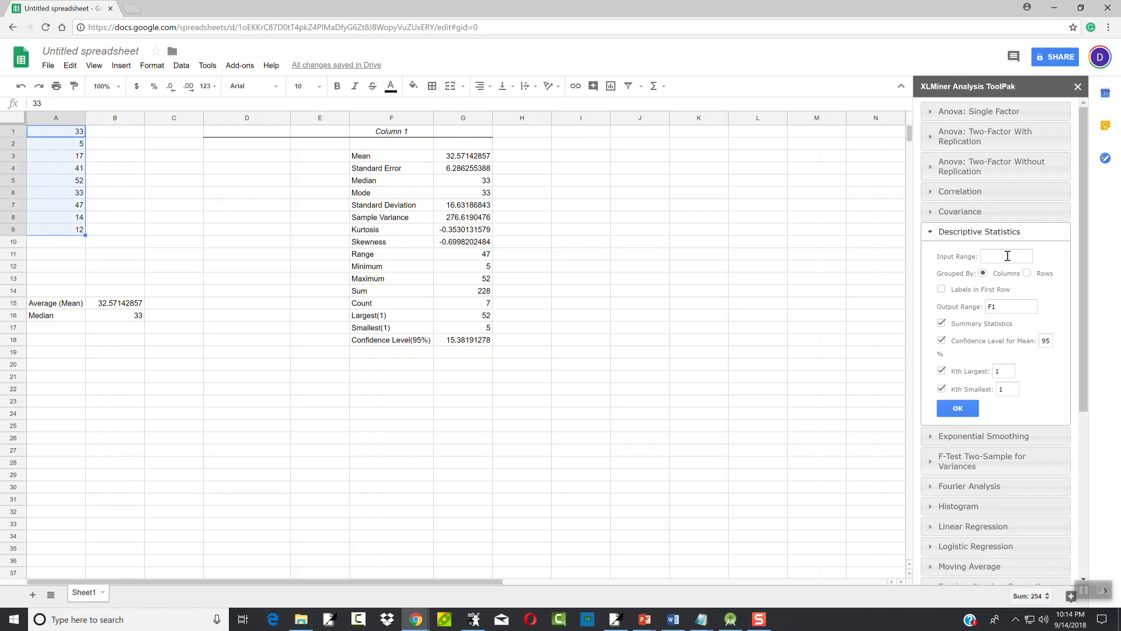
pyautogui.write('A1:A9')
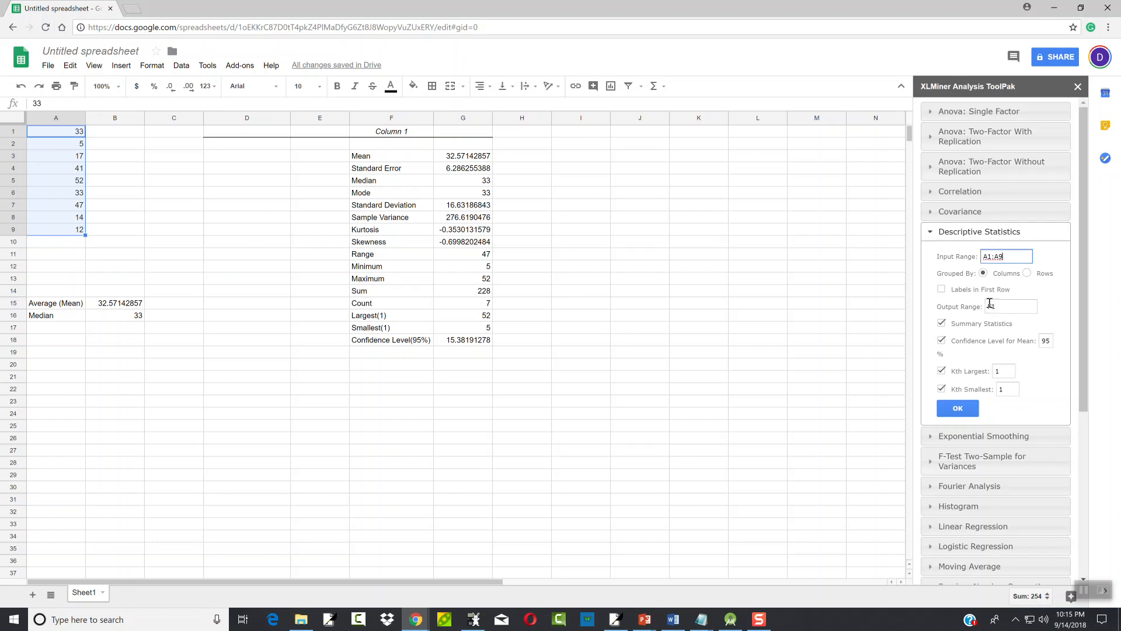
pyautogui.write('F1')
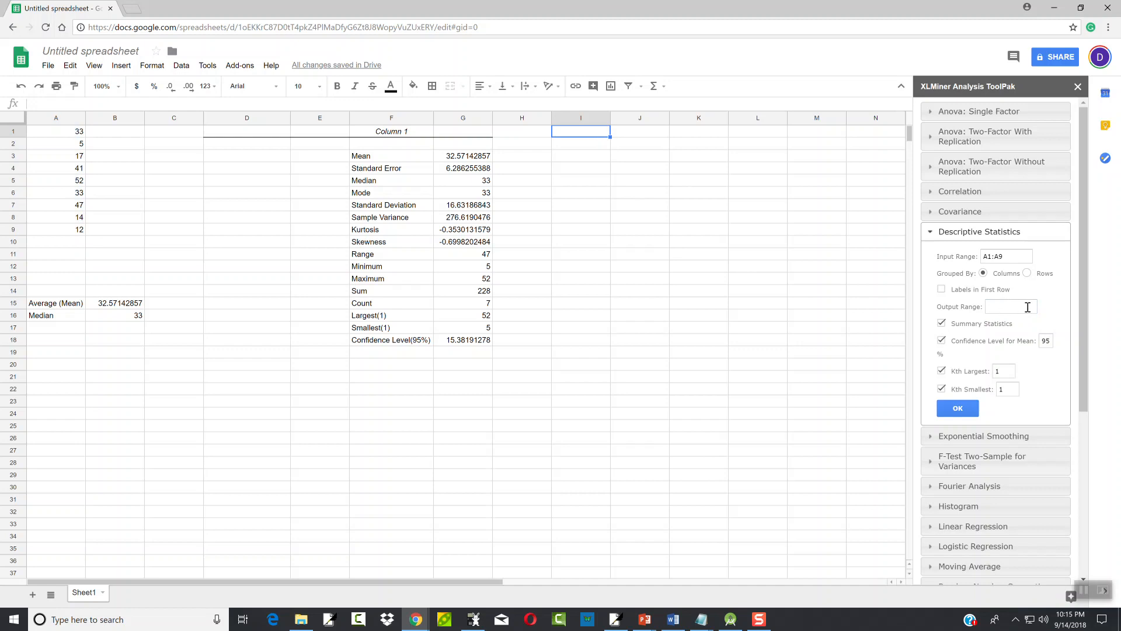
pyautogui.write('I1')
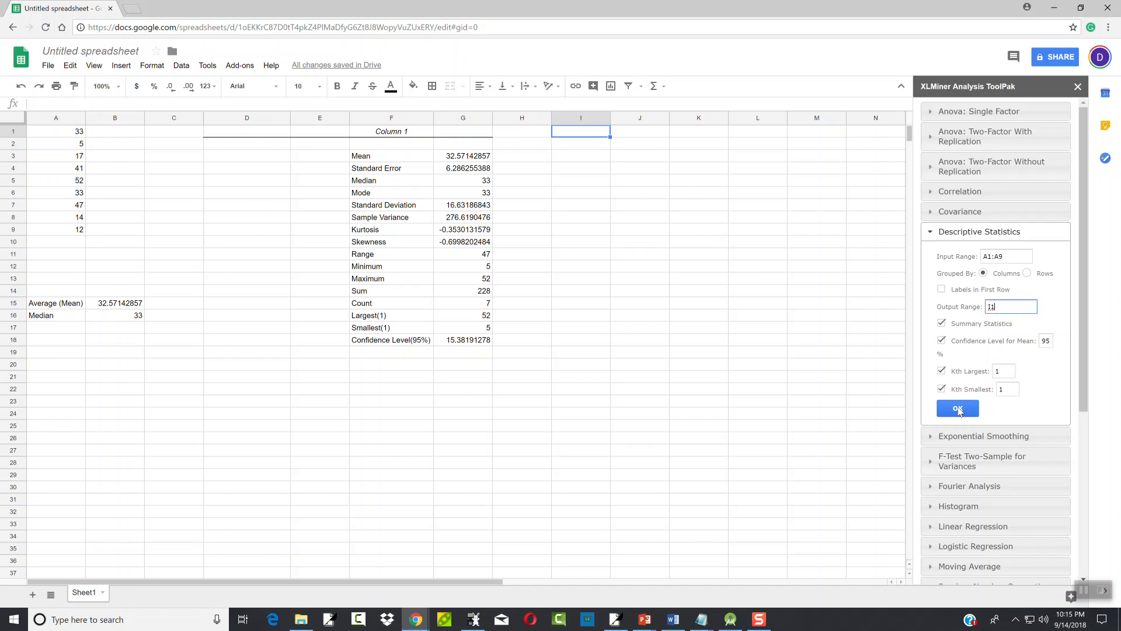
# Generate the second statistics table at I1 showing count 9 and mean 28.22222222
pyautogui.click(958, 408)
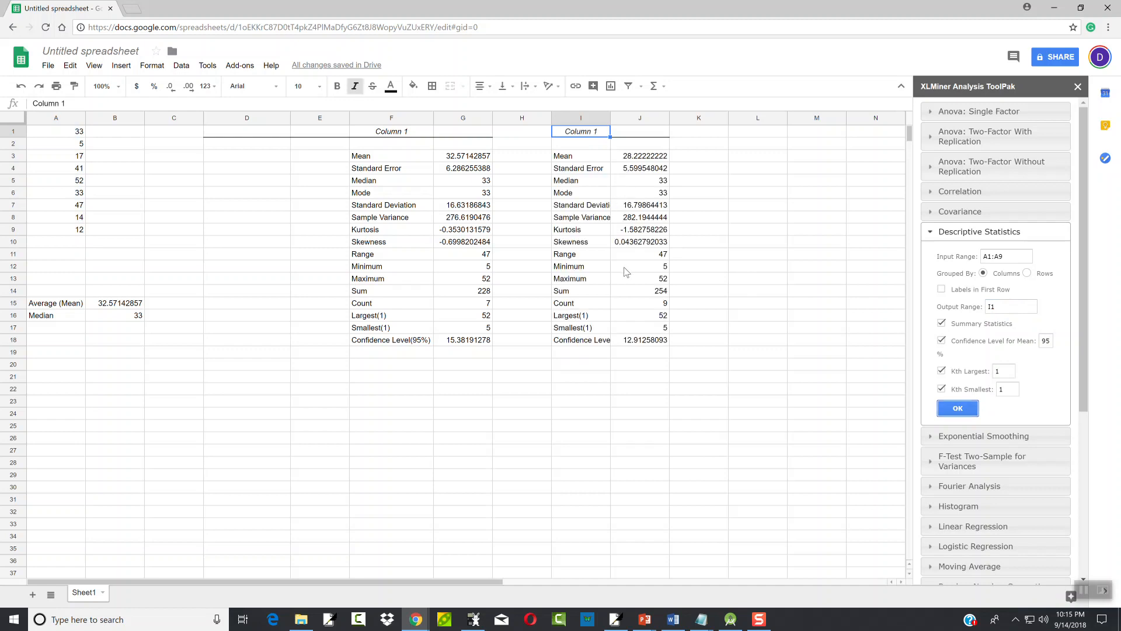
pyautogui.moveTo(80, 243)
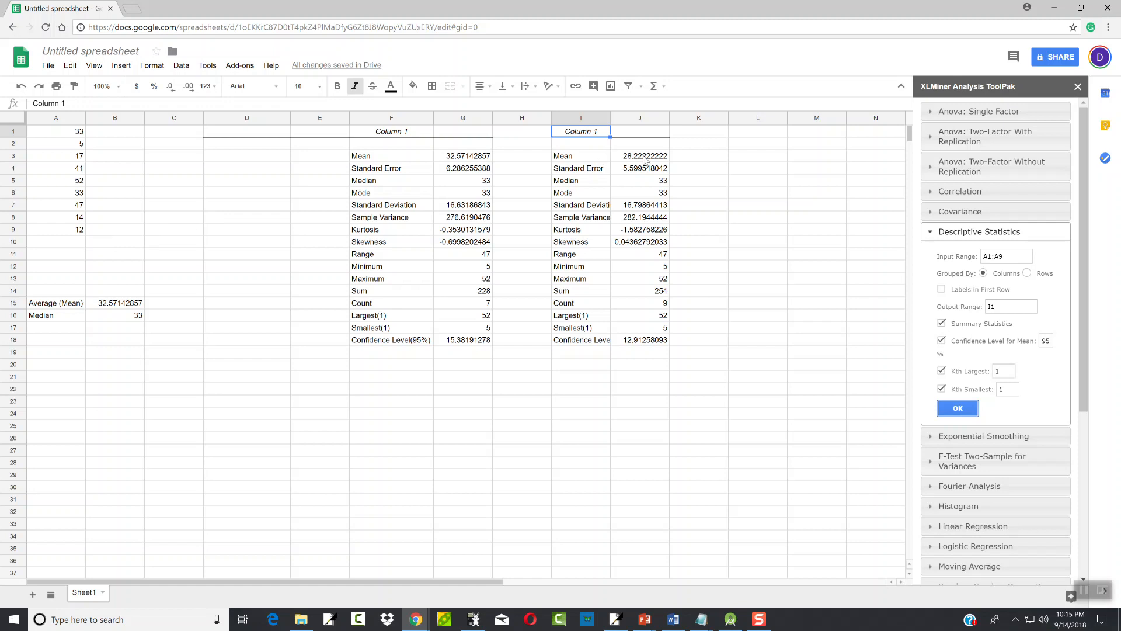
pyautogui.moveTo(601, 232)
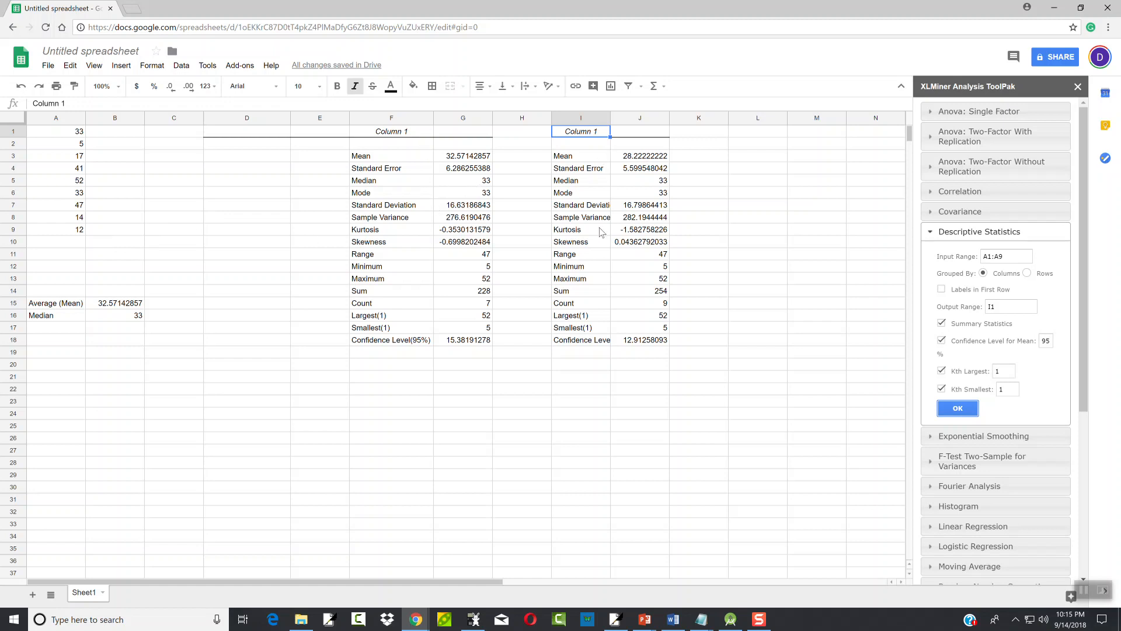
pyautogui.moveTo(532, 241)
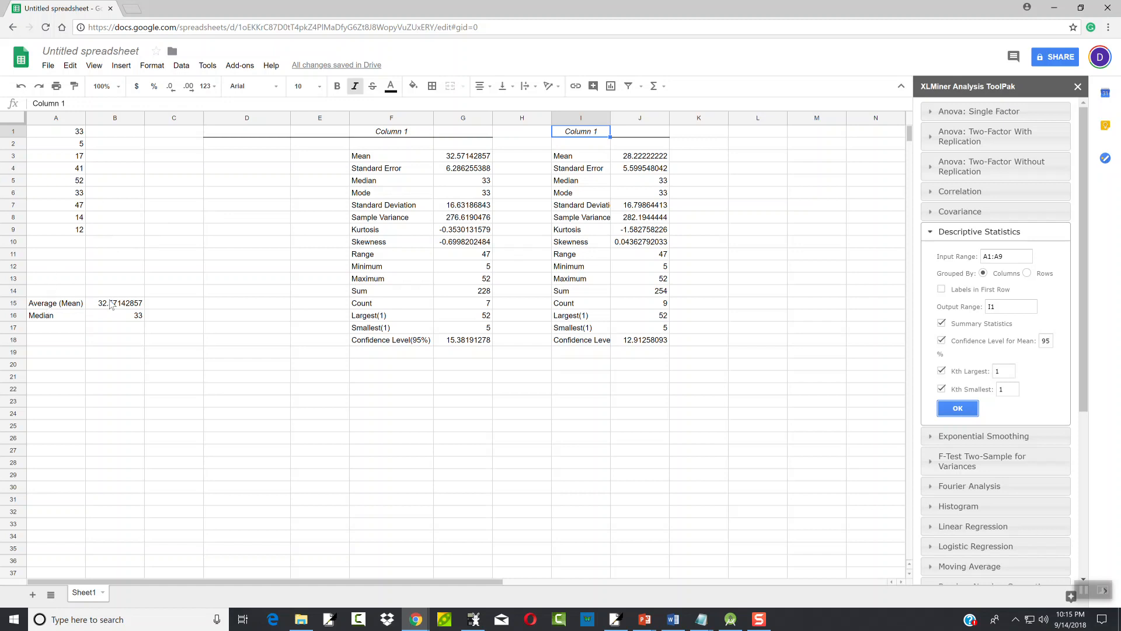
pyautogui.moveTo(68, 232)
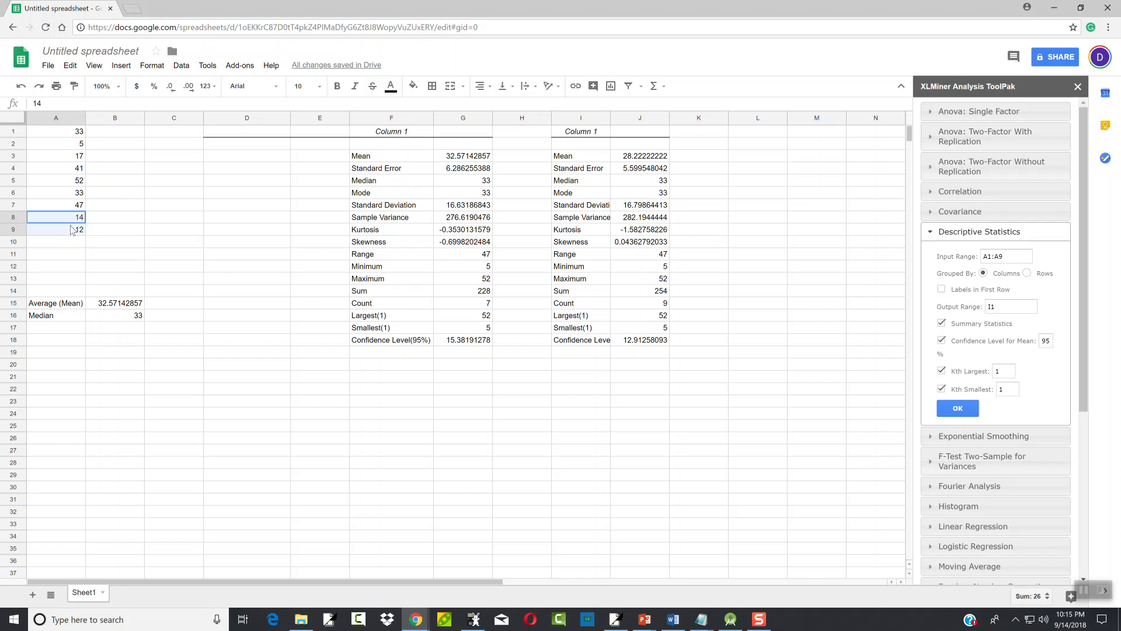
# Delete 14 and 12 from A8:A9 and change A3 from 17 to 5, so the average reads 30.85714286
pyautogui.press('Delete')
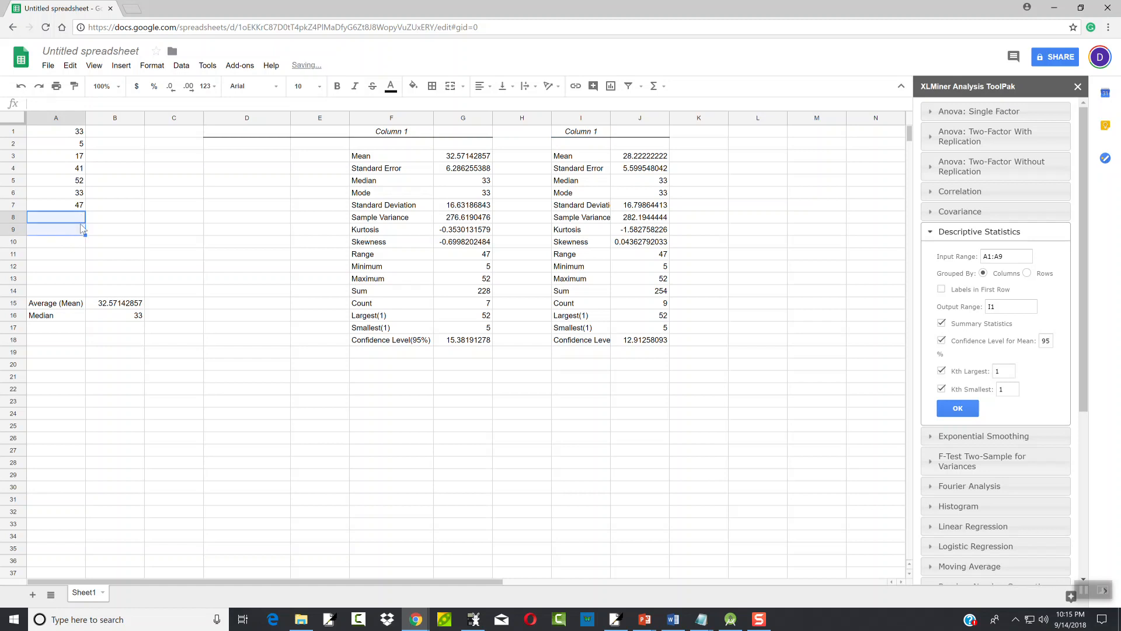
pyautogui.click(114, 217)
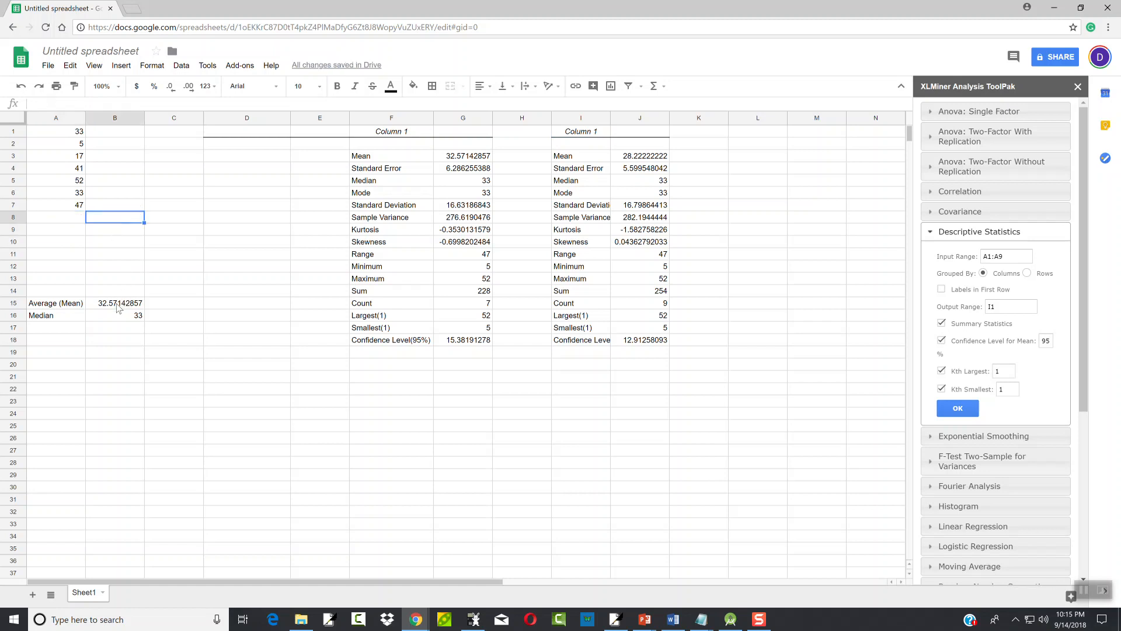
pyautogui.click(114, 302)
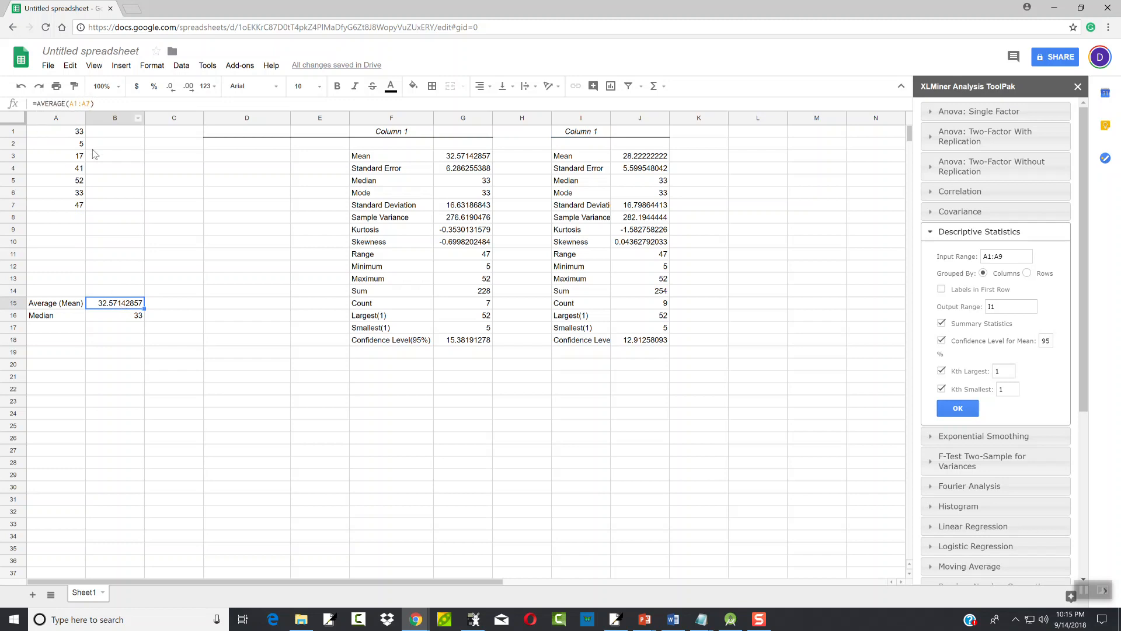
pyautogui.click(55, 155)
pyautogui.write('5')
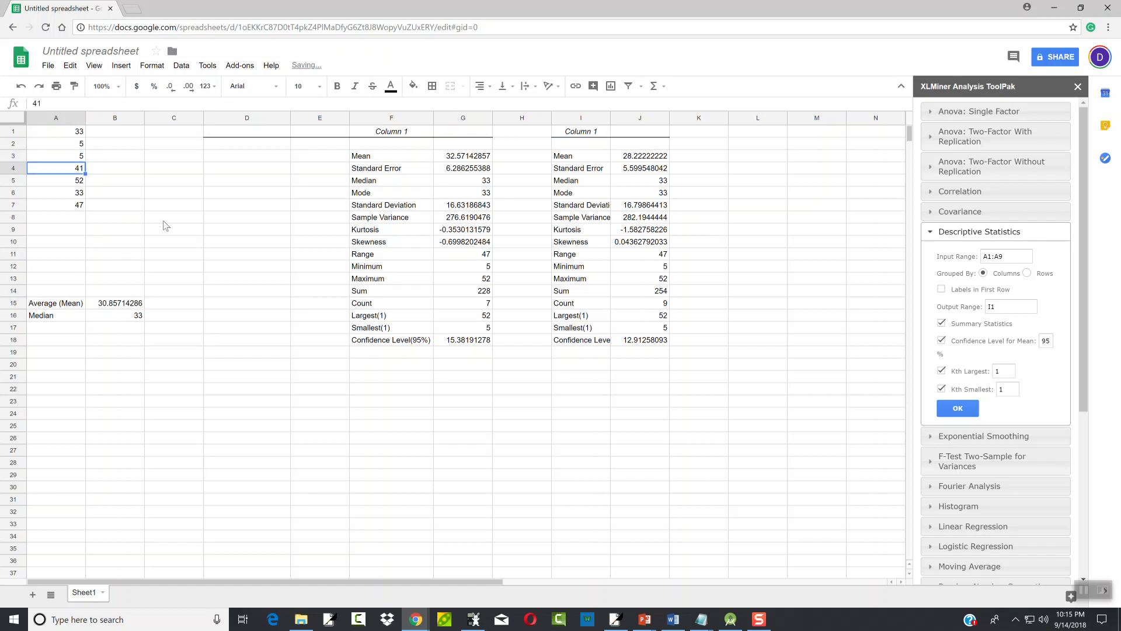
pyautogui.moveTo(139, 307)
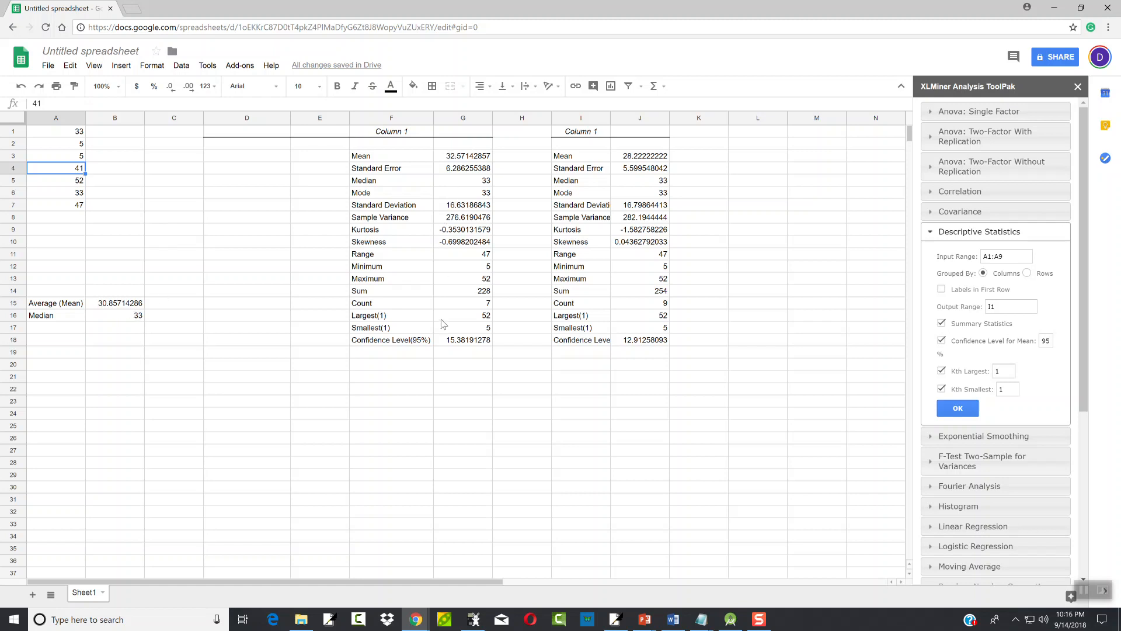
pyautogui.moveTo(451, 191)
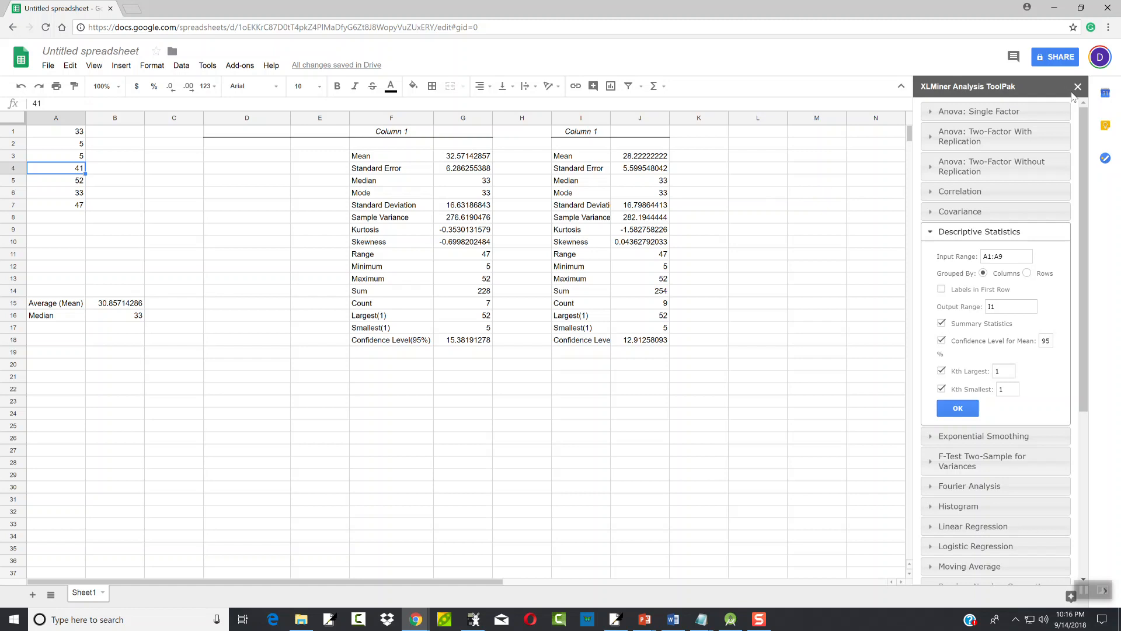
pyautogui.moveTo(1078, 86)
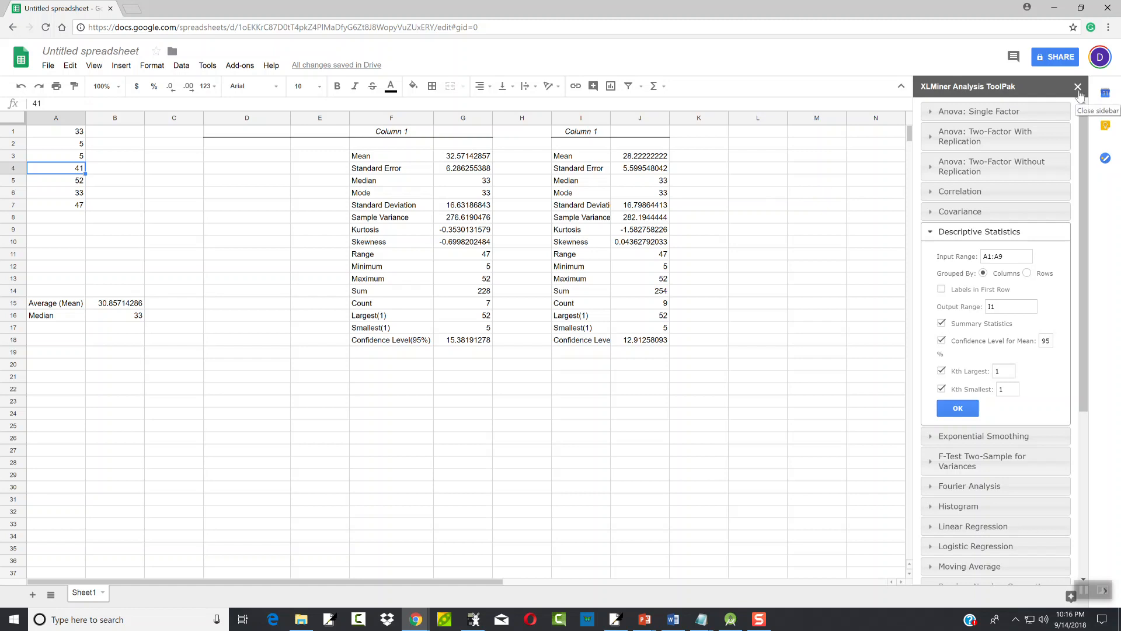
pyautogui.moveTo(1078, 91)
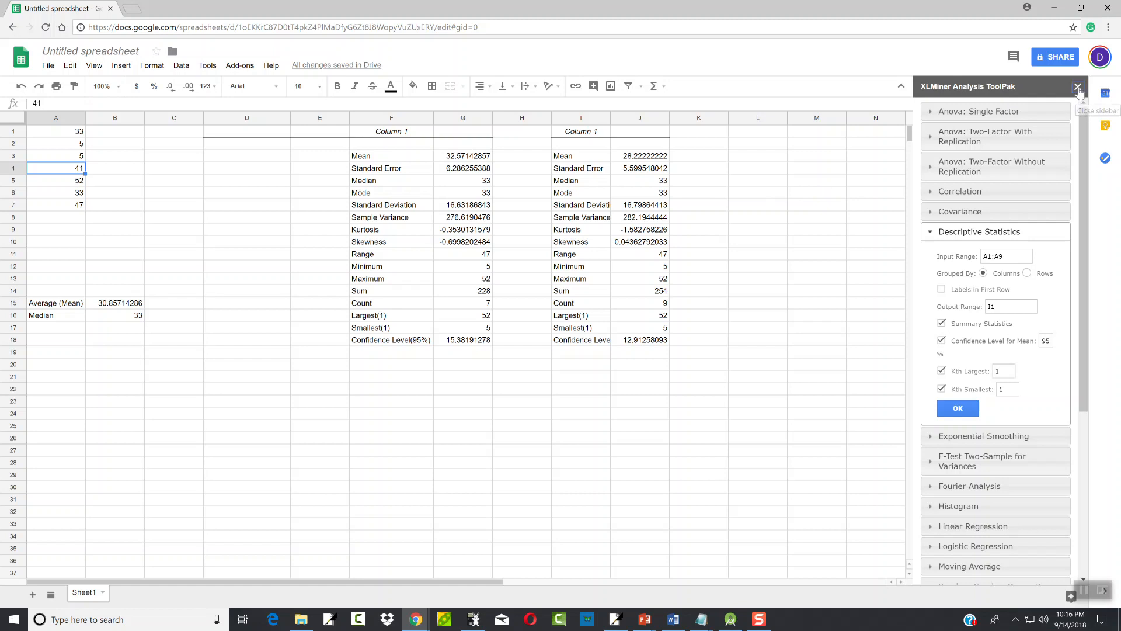
# Close the XLMiner sidebar and clear all numbers, formulas and statistics tables from the sheet
pyautogui.click(1079, 86)
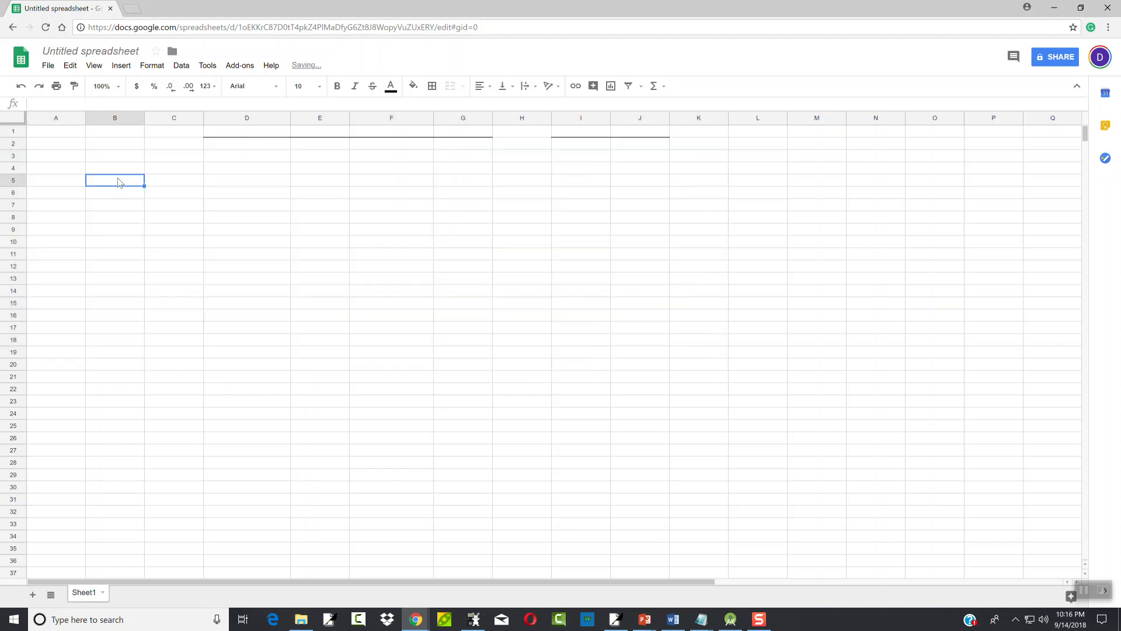
pyautogui.moveTo(132, 189)
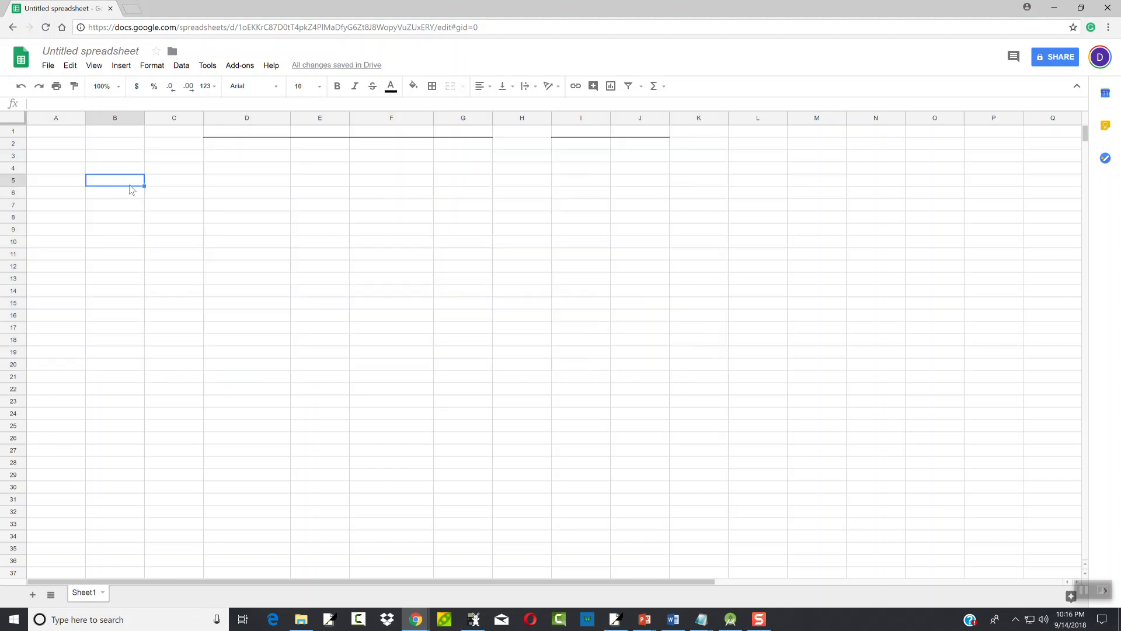